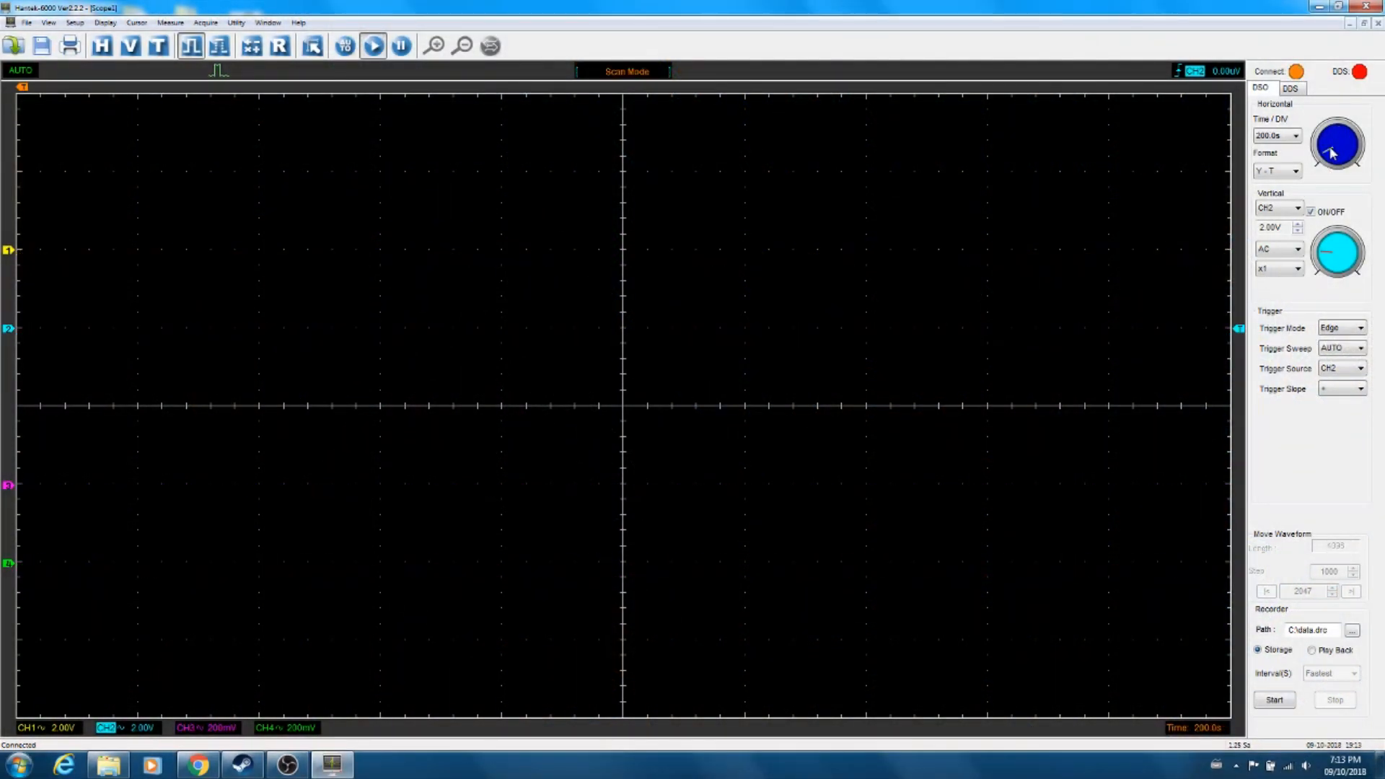
# Set the time base to 5 ms/div and channel 2 to 1 V/div, then open the DDS generator
pyautogui.click(1336, 144)
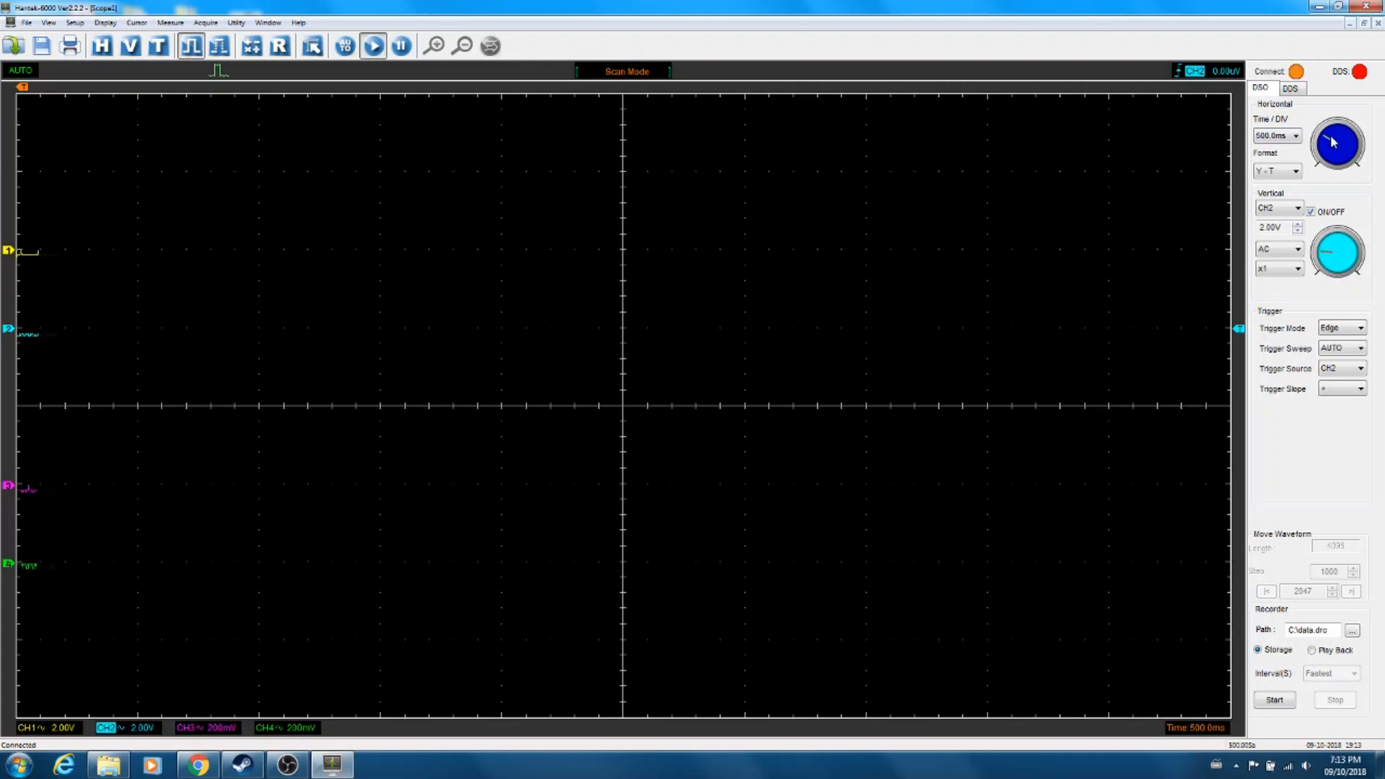
pyautogui.click(1336, 144)
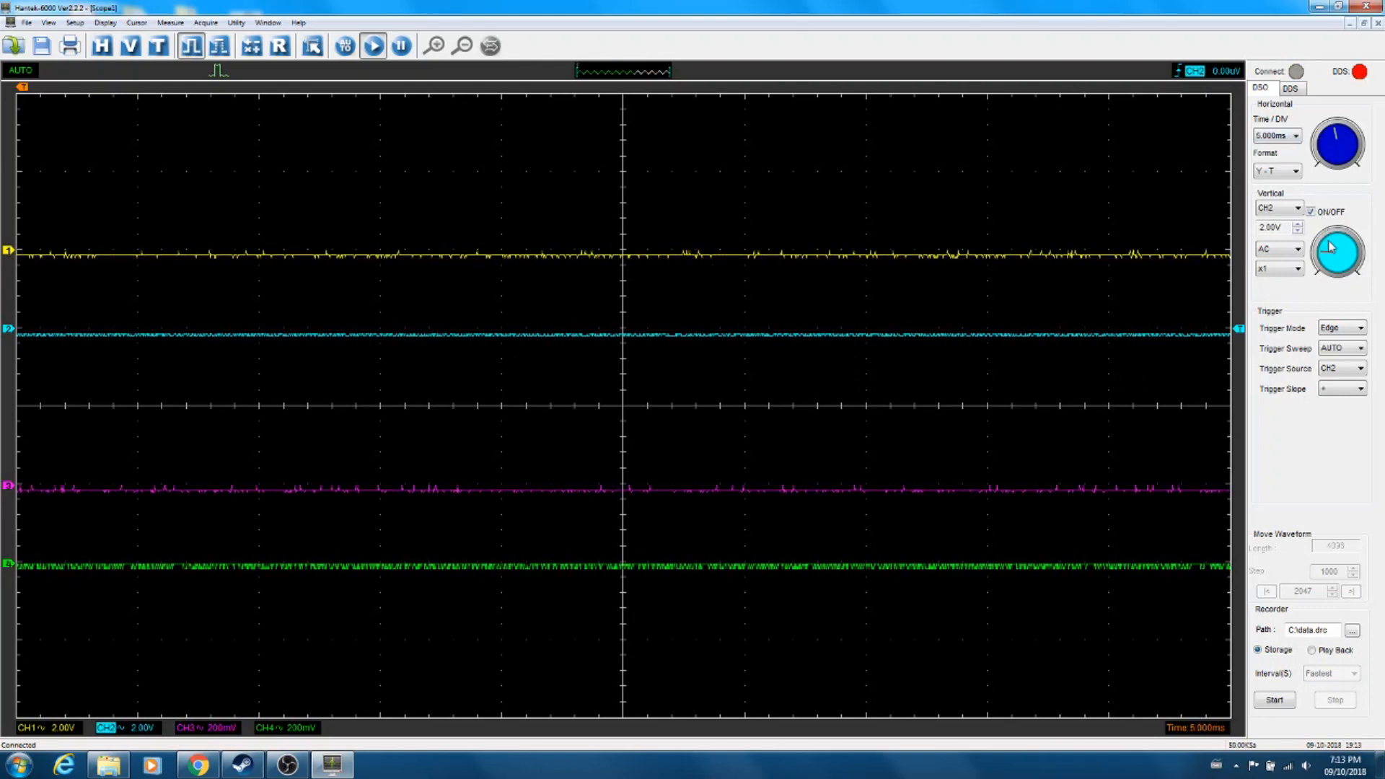
pyautogui.click(1297, 231)
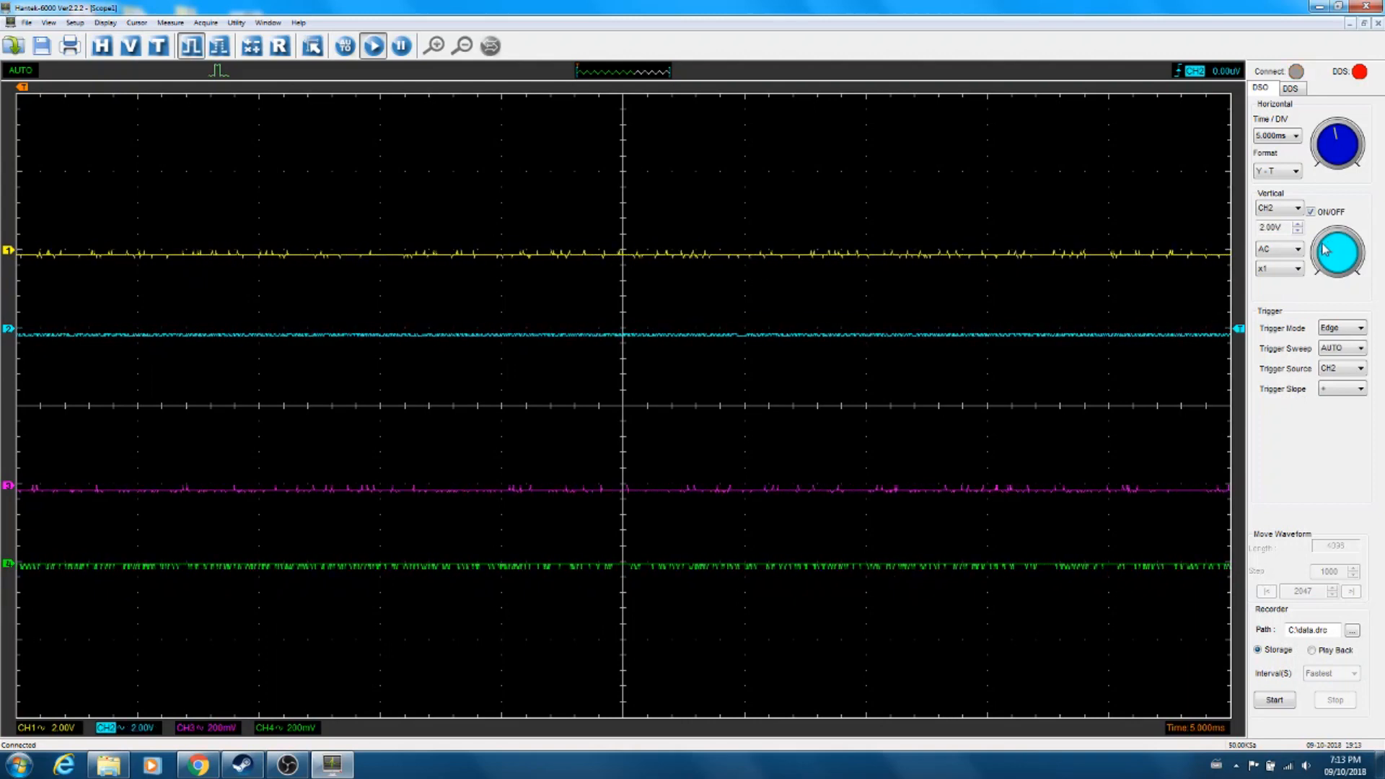
pyautogui.click(1297, 231)
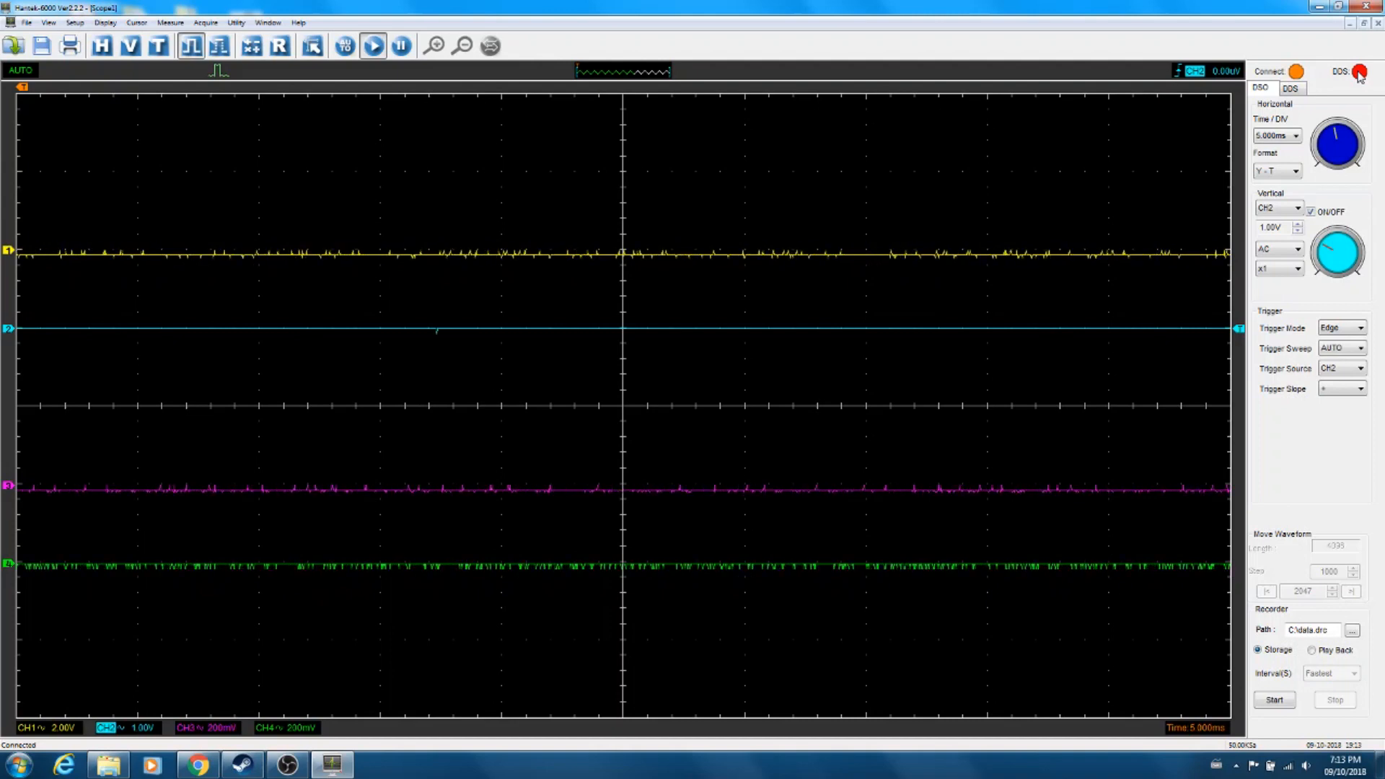
pyautogui.click(1290, 88)
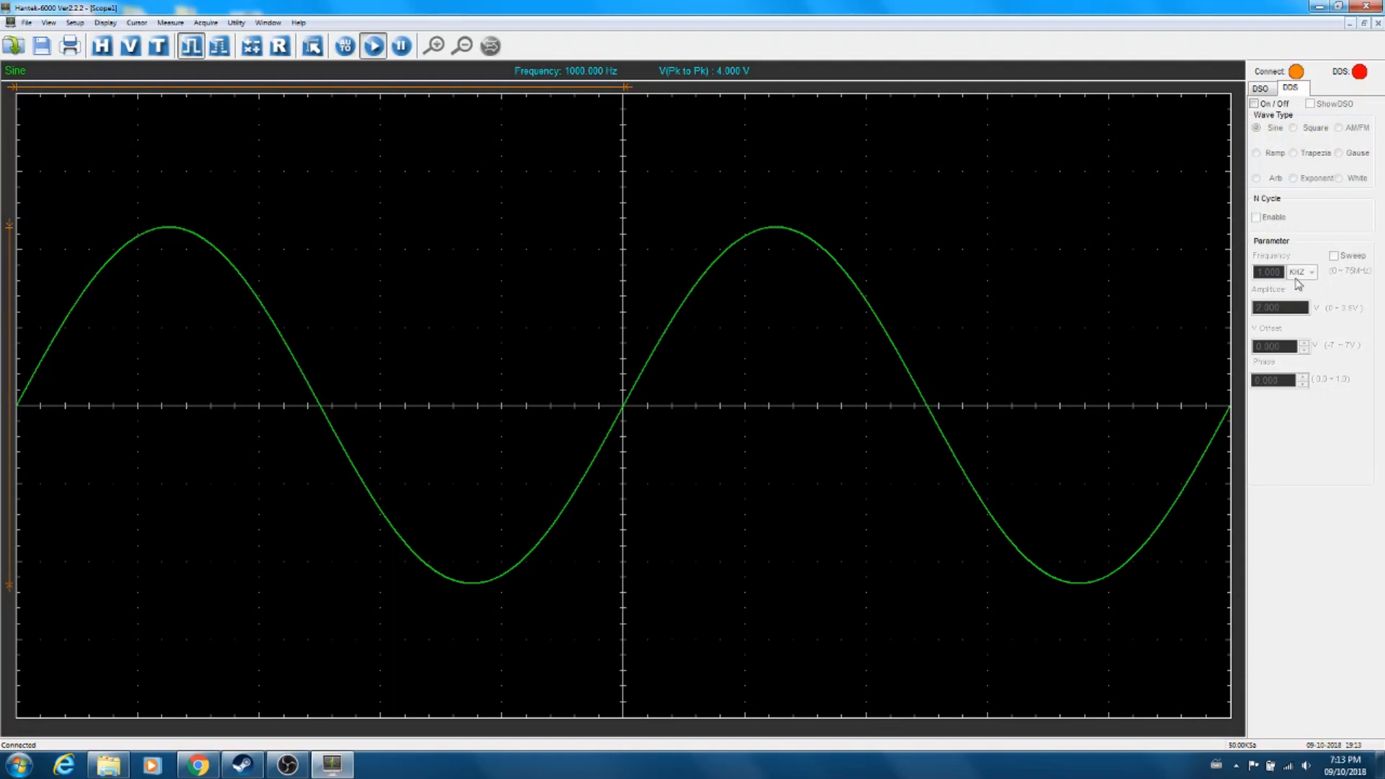
pyautogui.moveTo(1289, 316)
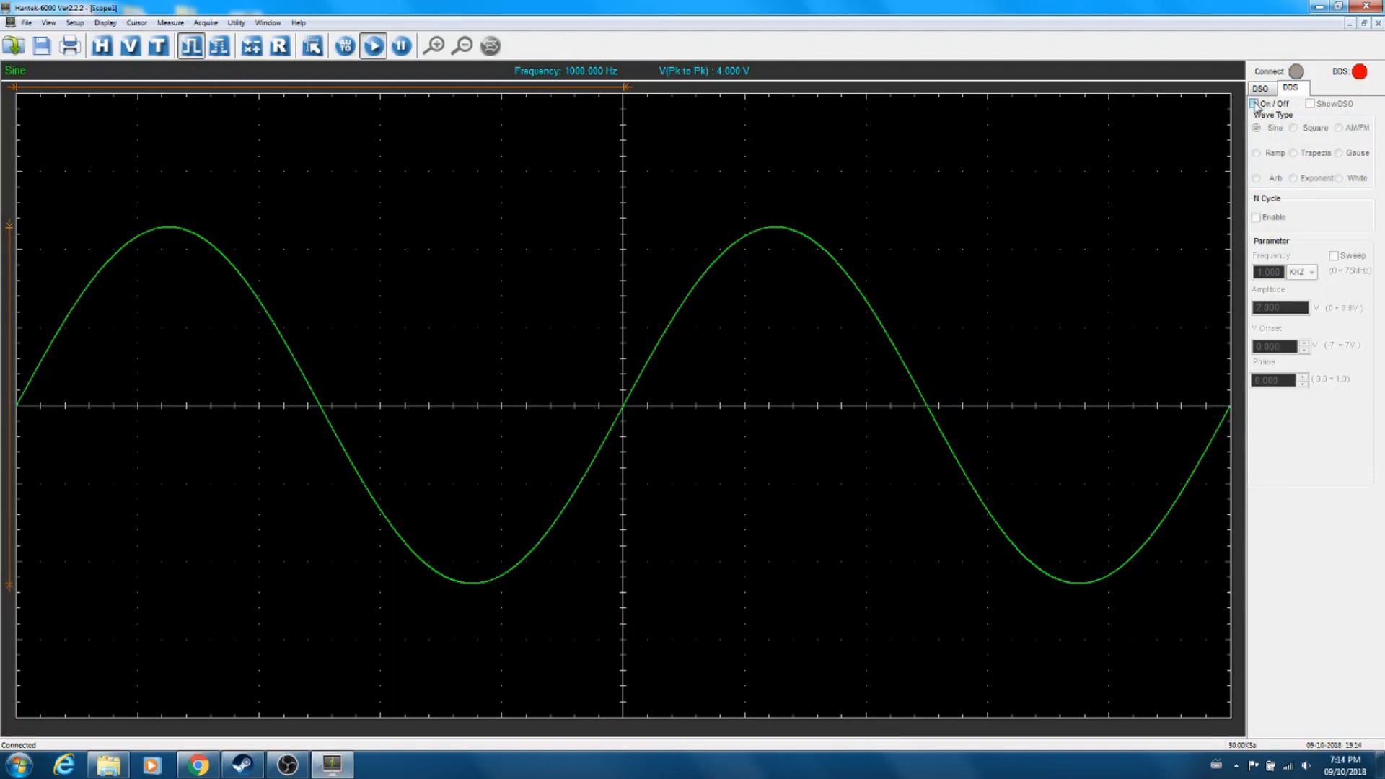
# Enable the 1 kHz sine generator output and return to the scope view
pyautogui.click(1255, 103)
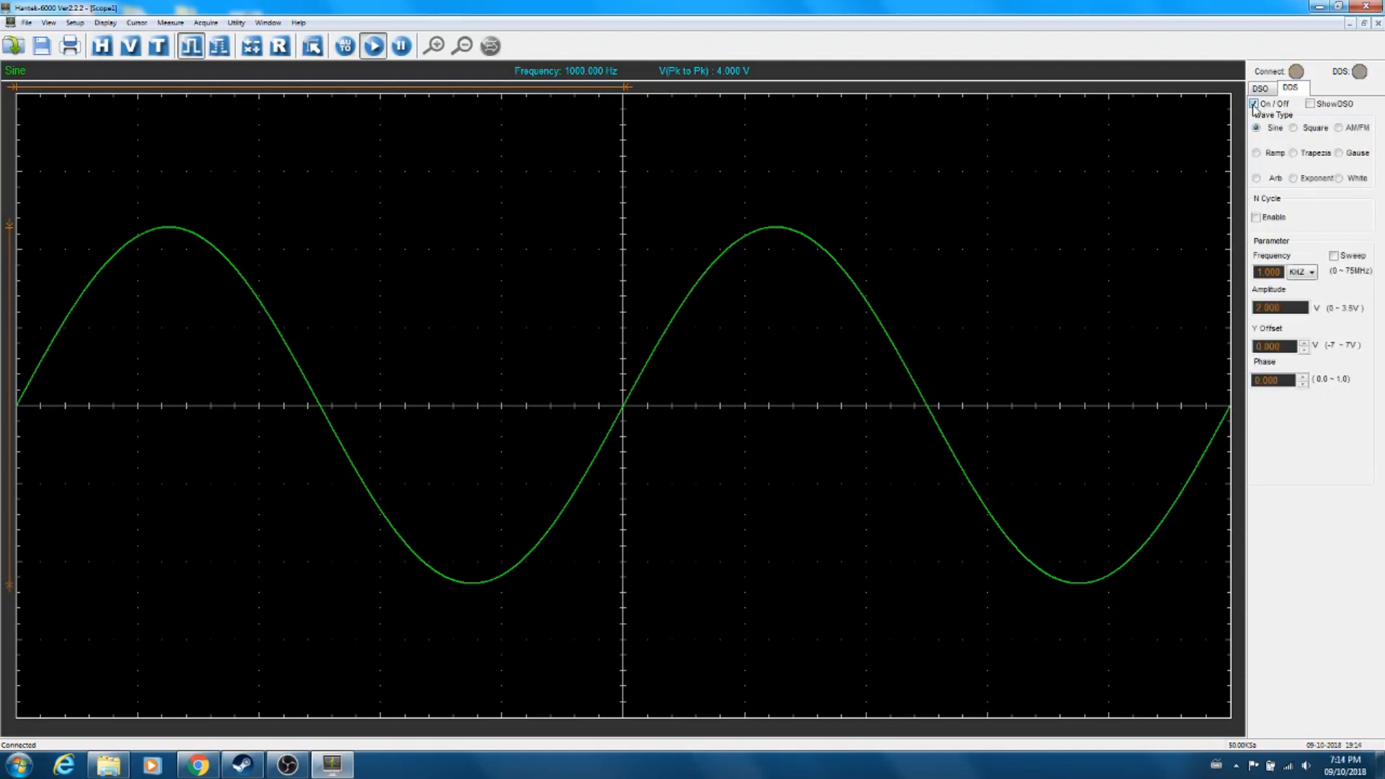
pyautogui.click(1259, 88)
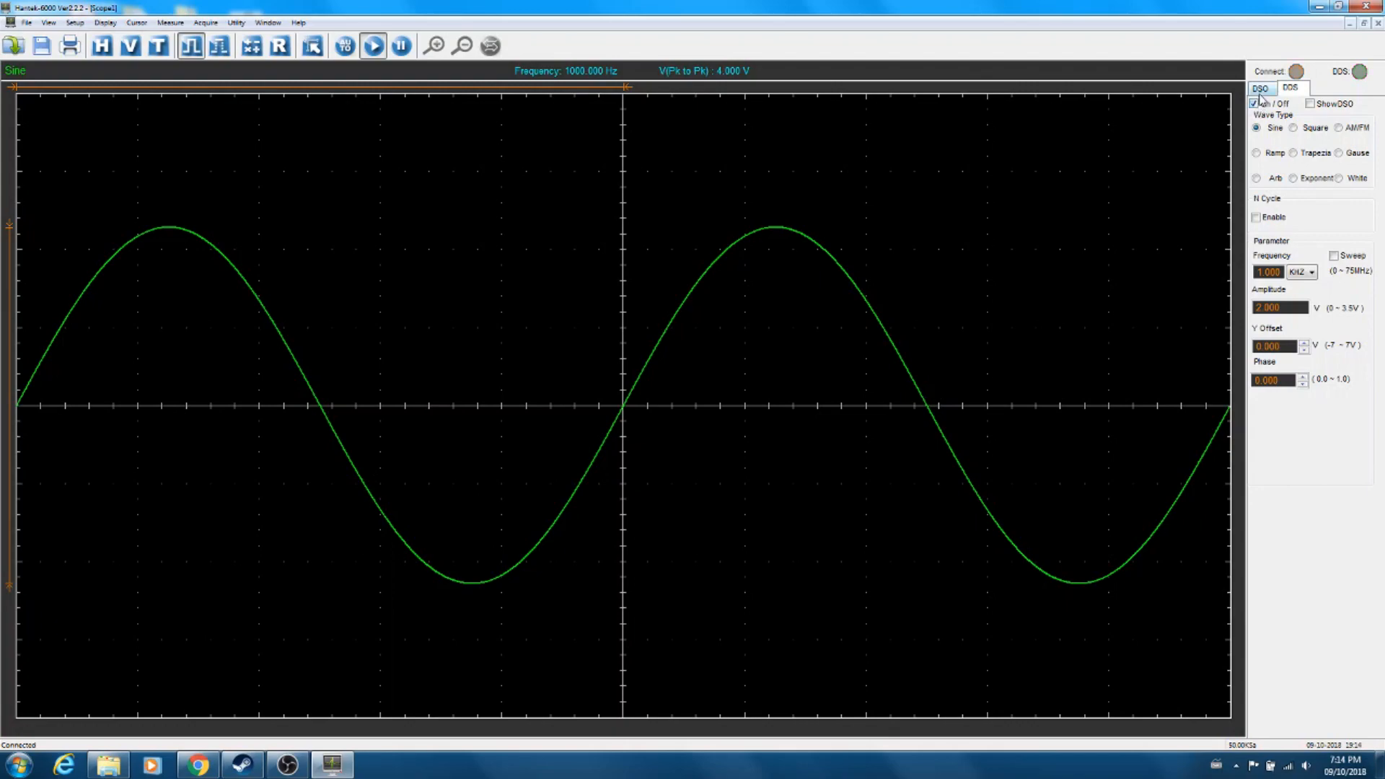
pyautogui.click(1261, 87)
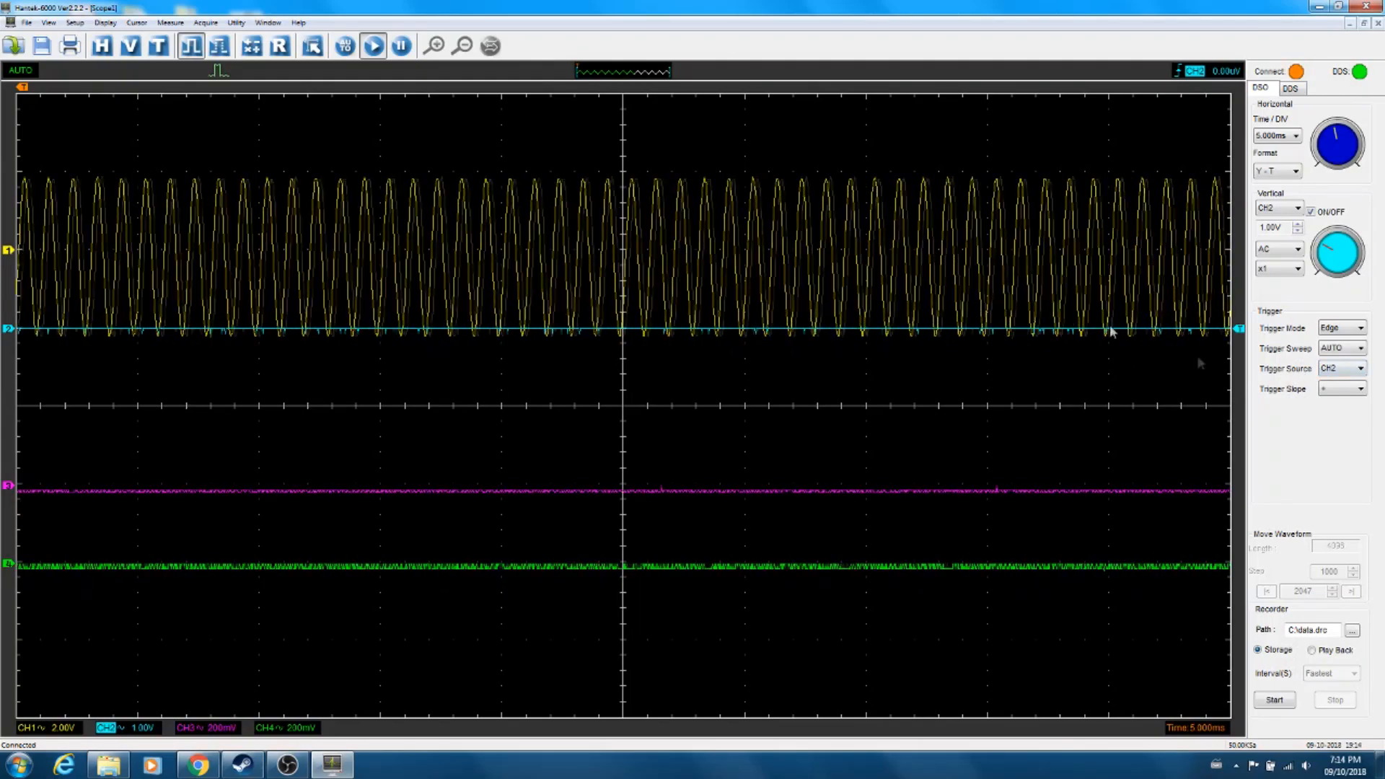
# Set the trigger source to CH1 and scroll through the Time/DIV choices
pyautogui.click(1360, 368)
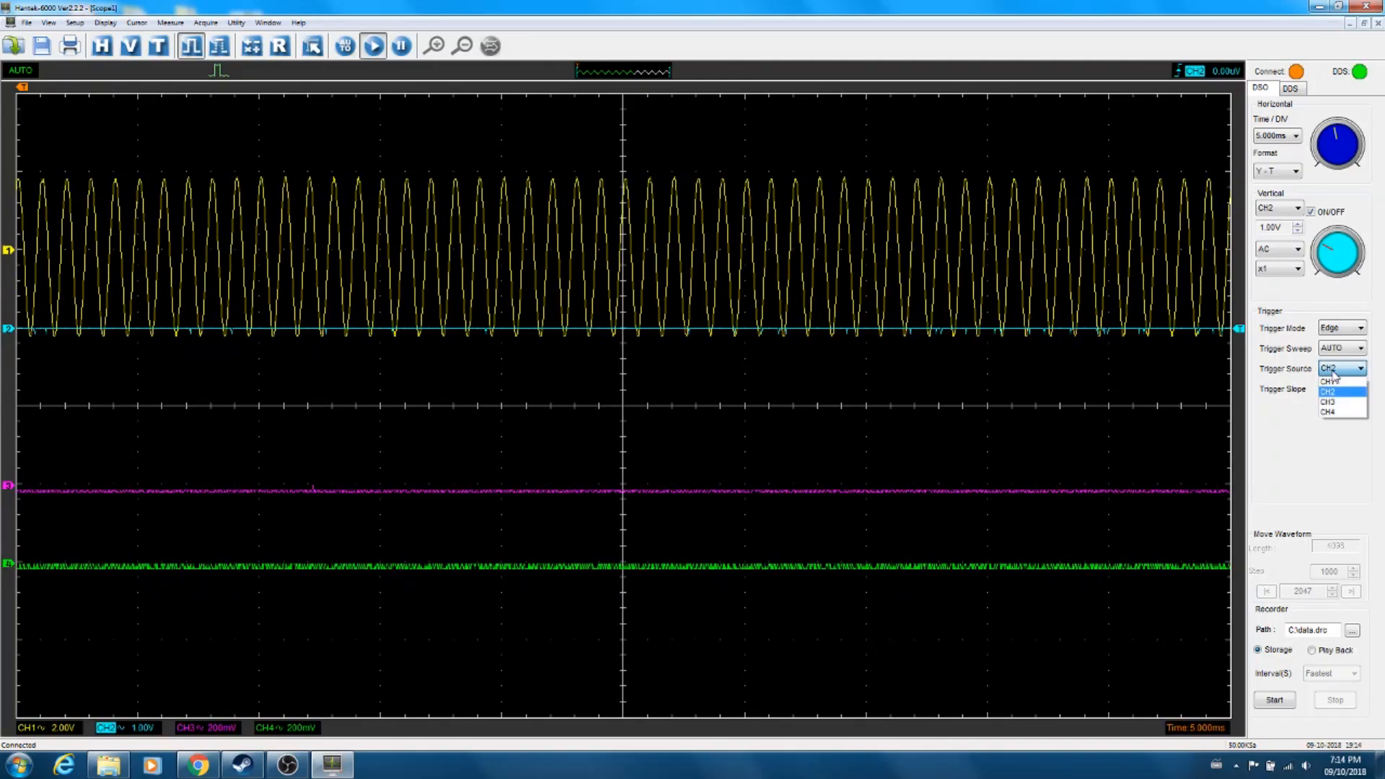
pyautogui.click(1329, 381)
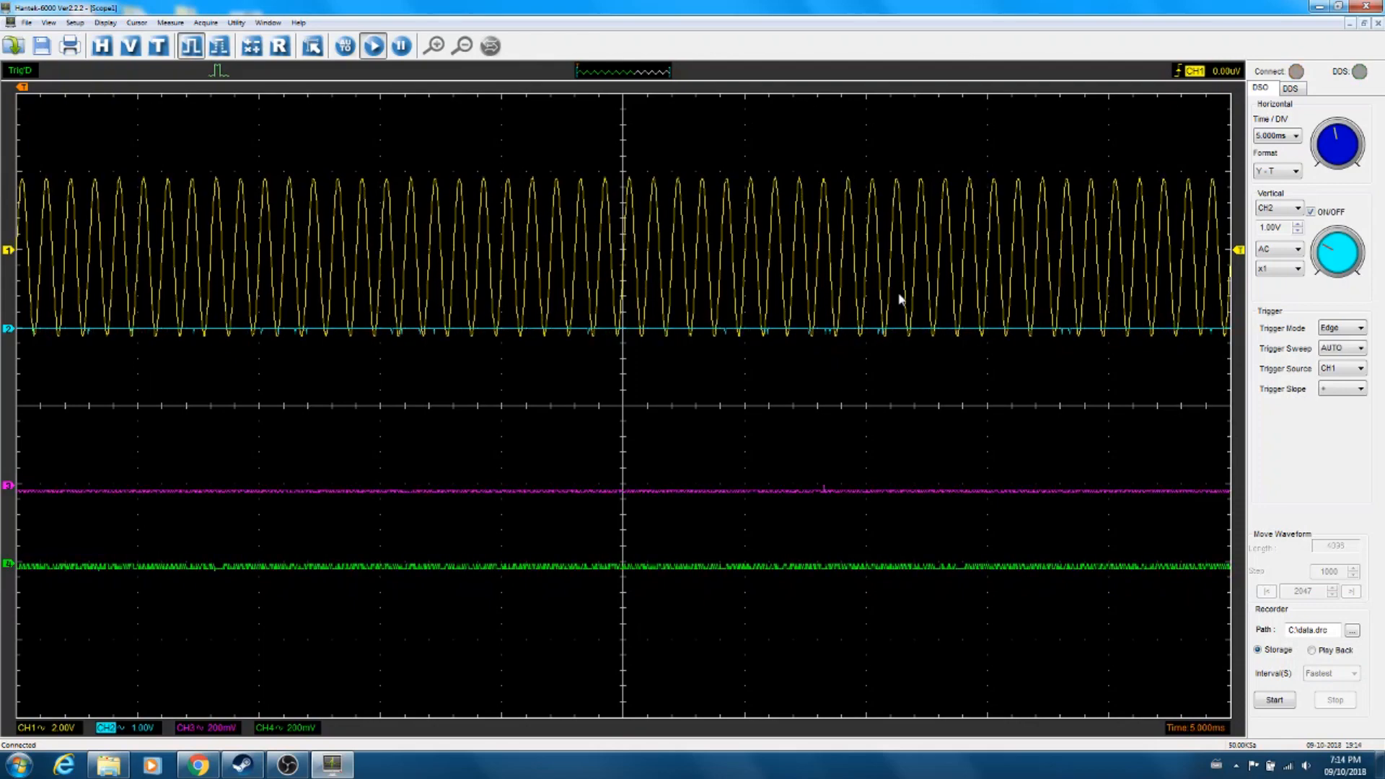
pyautogui.moveTo(520, 186)
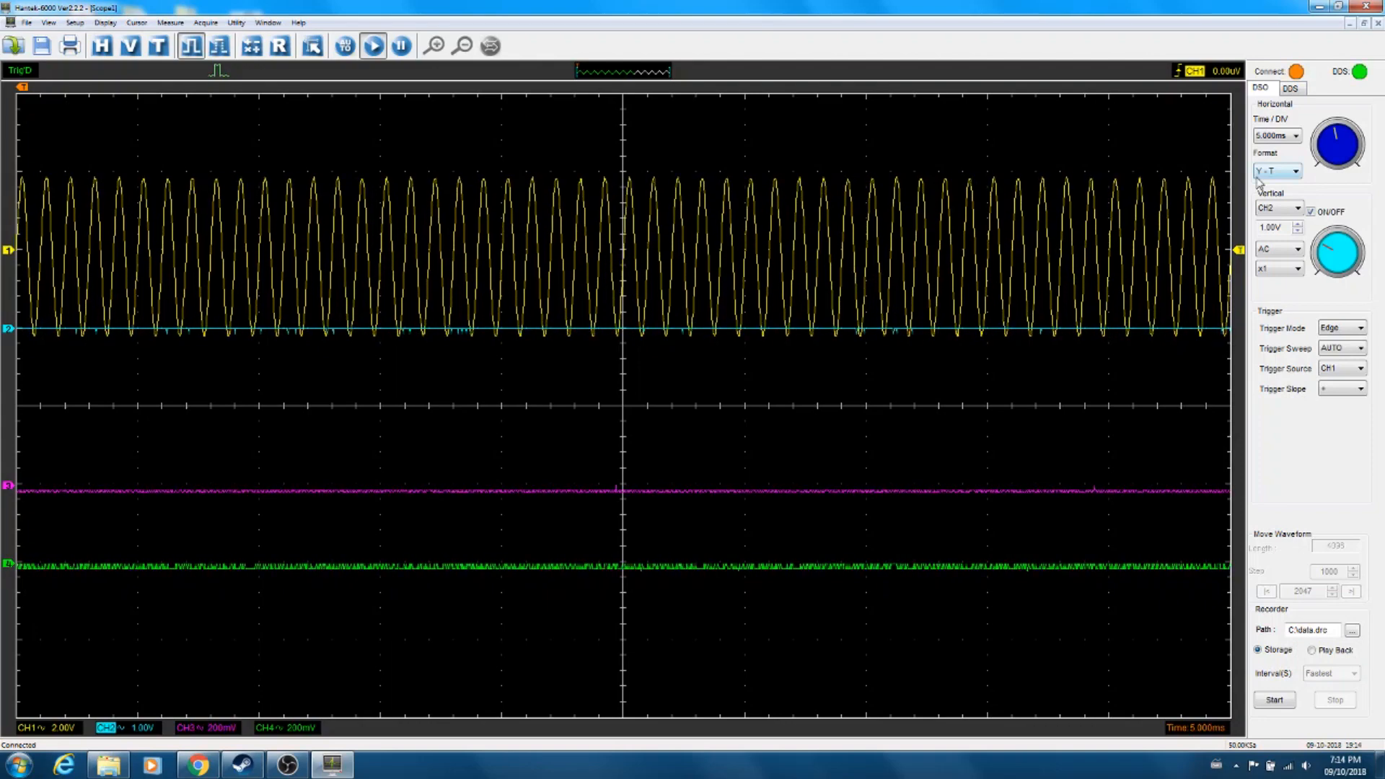
pyautogui.click(1295, 135)
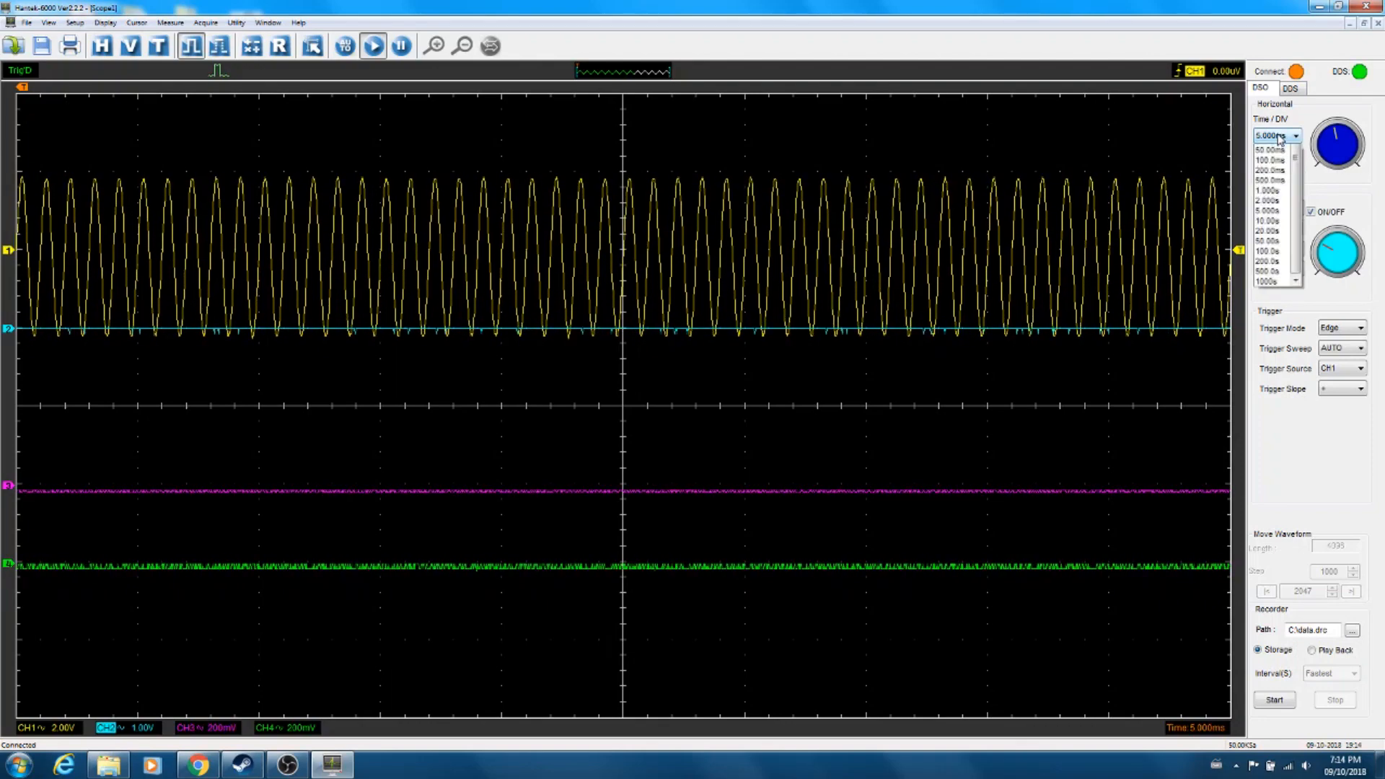
pyautogui.scroll(-3)
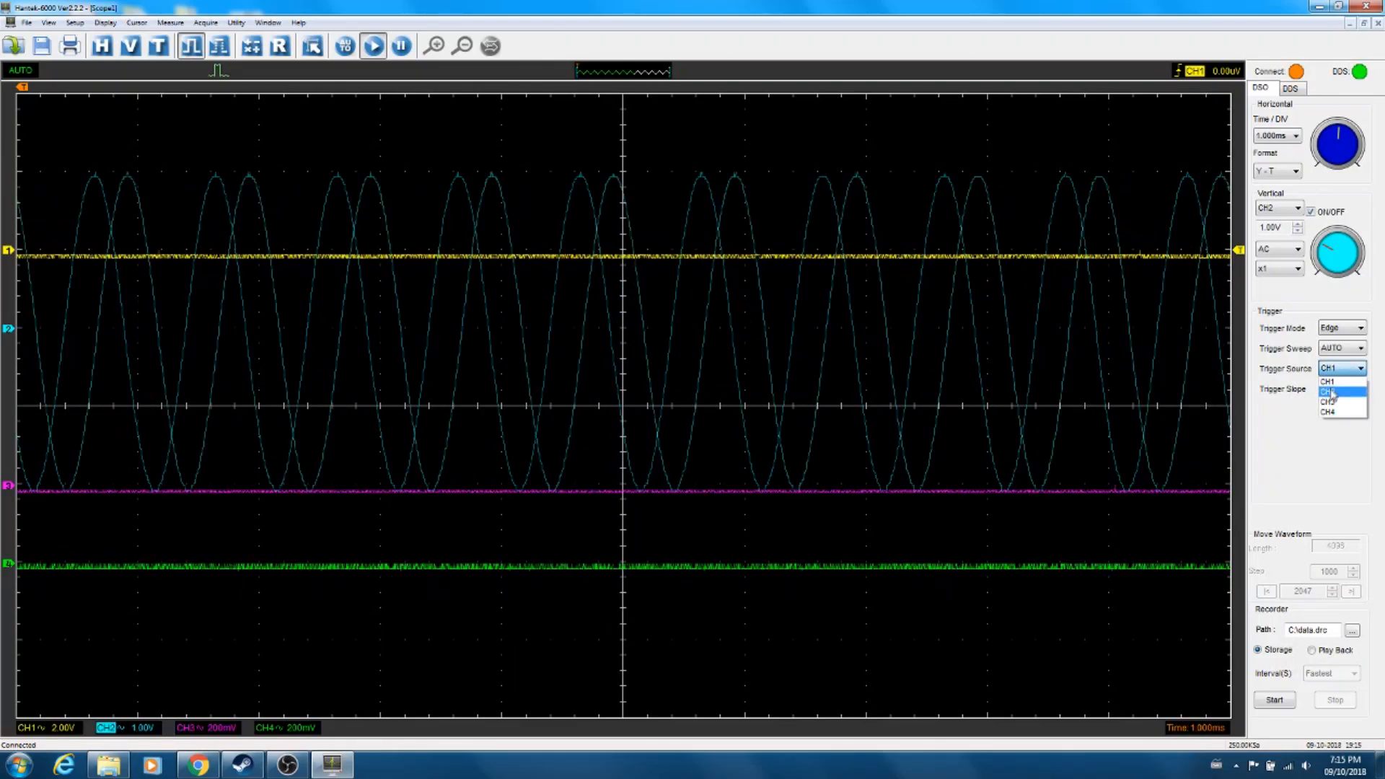
# Switch the trigger source to CH2 to steady the cyan sine wave
pyautogui.click(1328, 390)
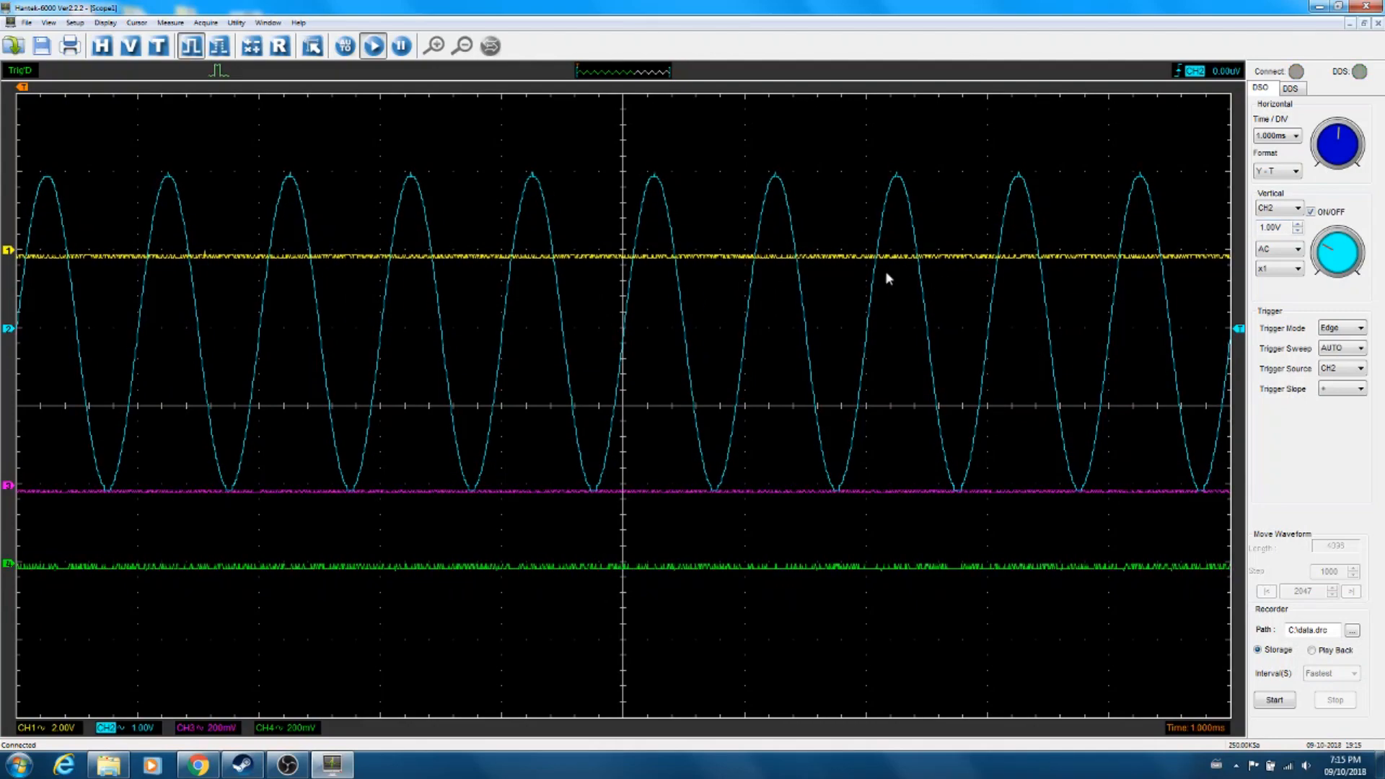
pyautogui.moveTo(1175, 283)
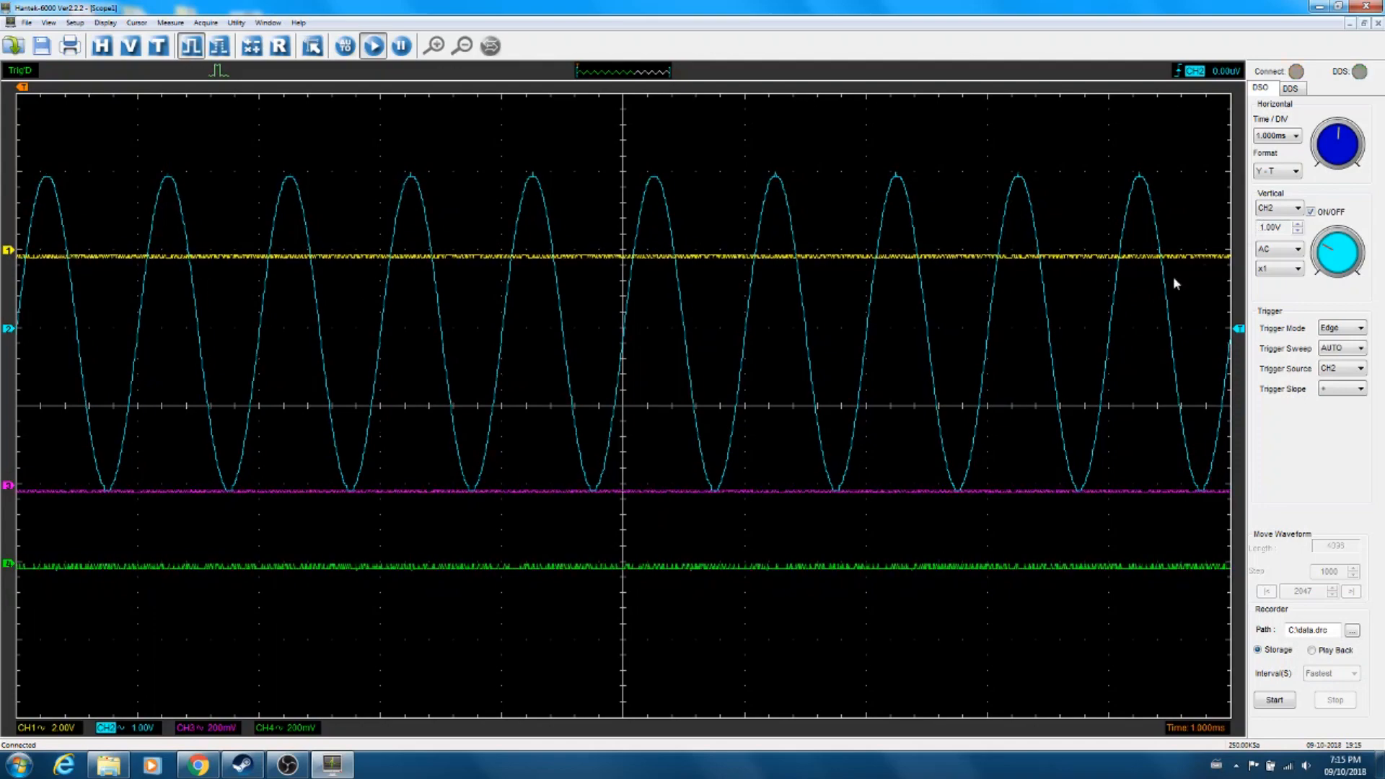
# Set the generator sine amplitude to 1 V and return to the scope view
pyautogui.click(1288, 87)
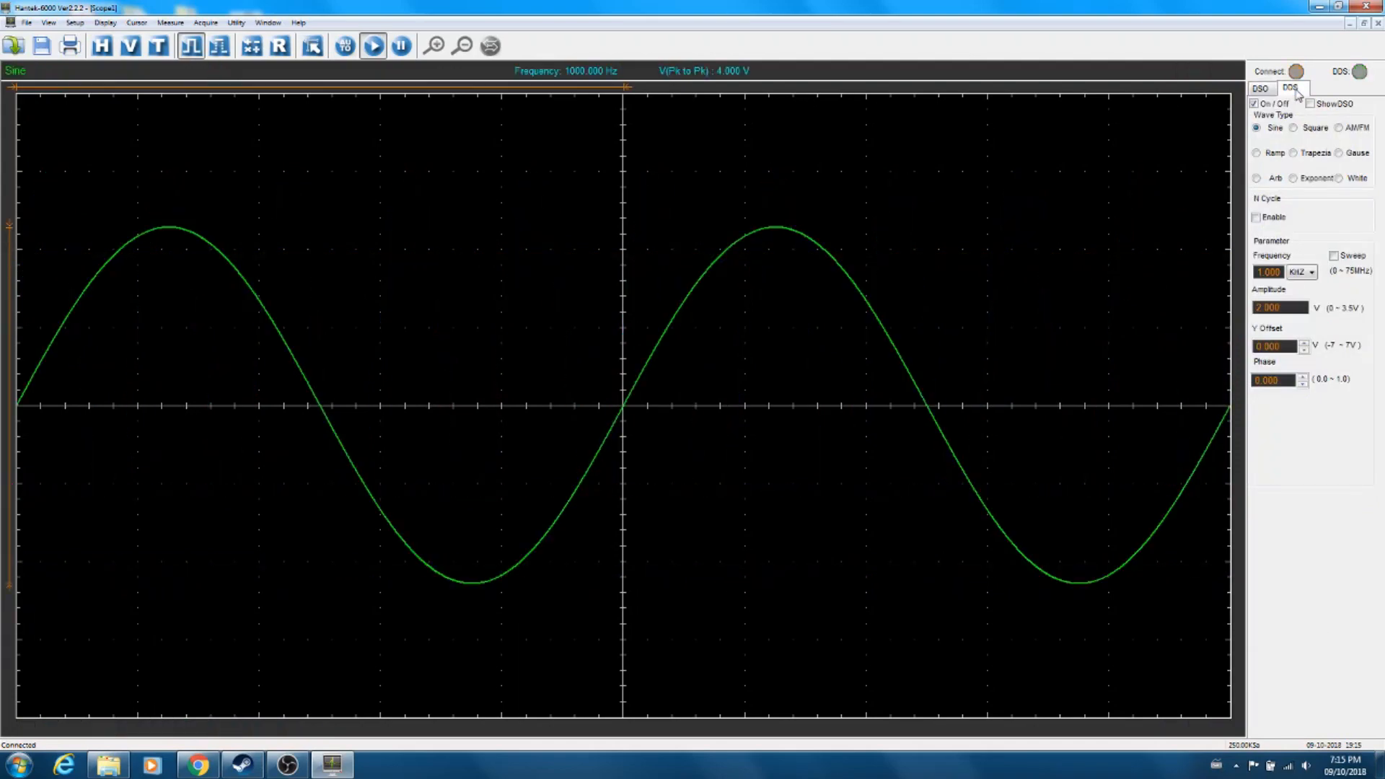
pyautogui.moveTo(1279, 288)
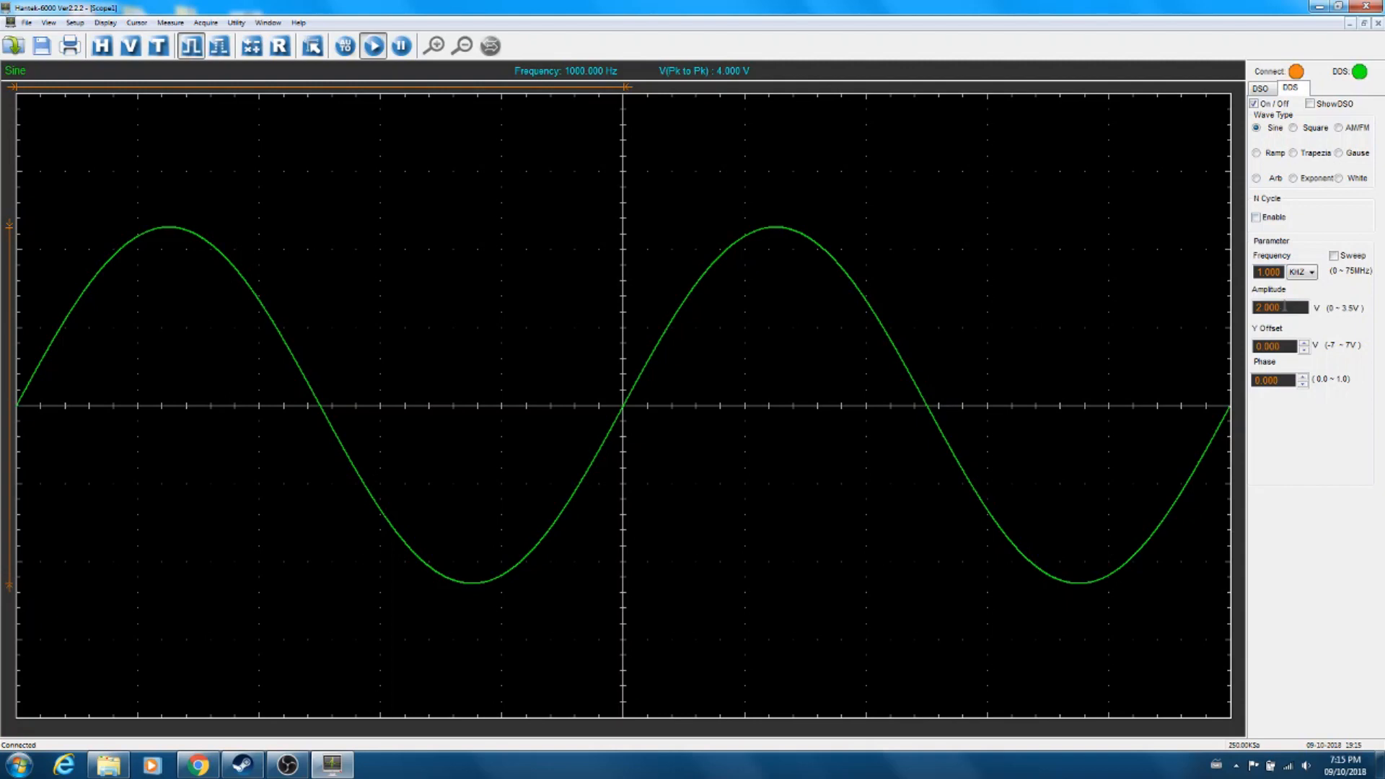
pyautogui.tripleClick(1275, 307)
pyautogui.write('1.000')
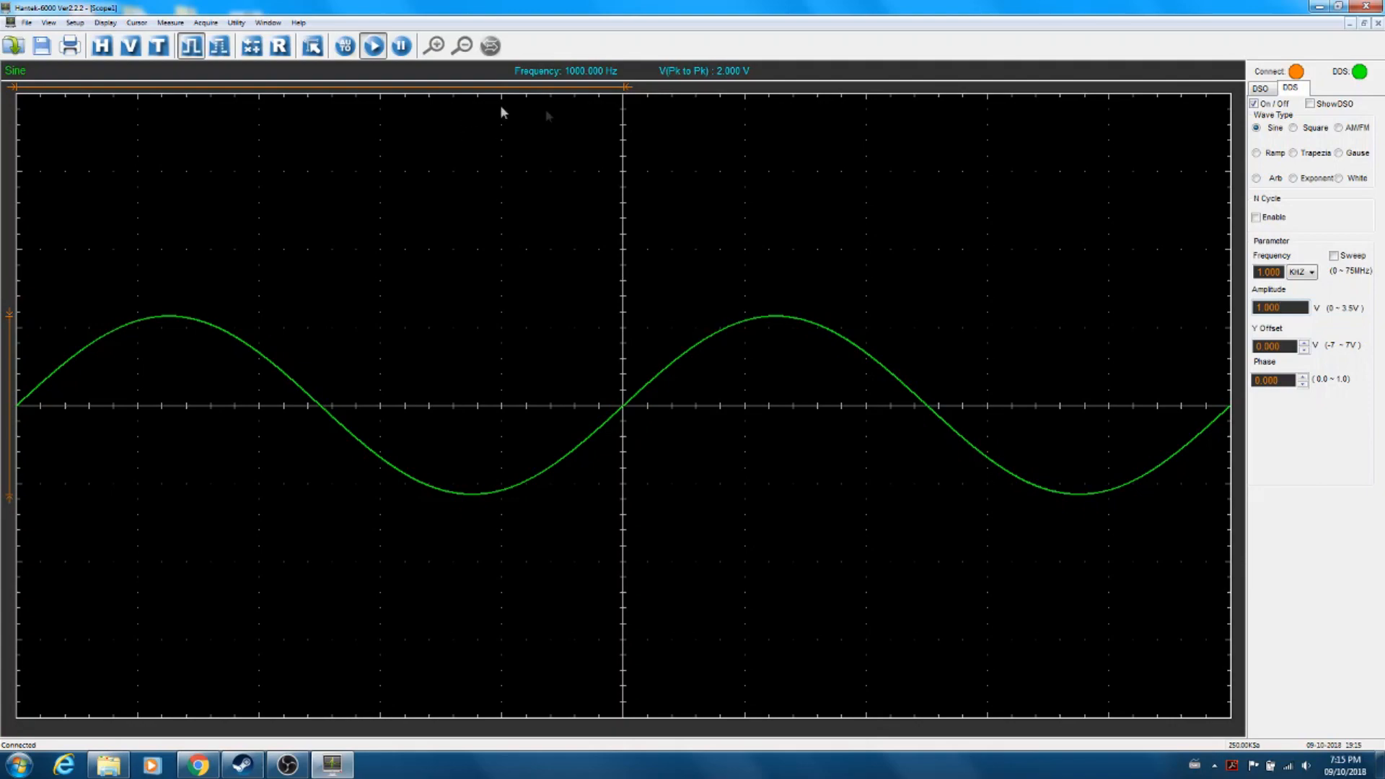
pyautogui.click(1260, 88)
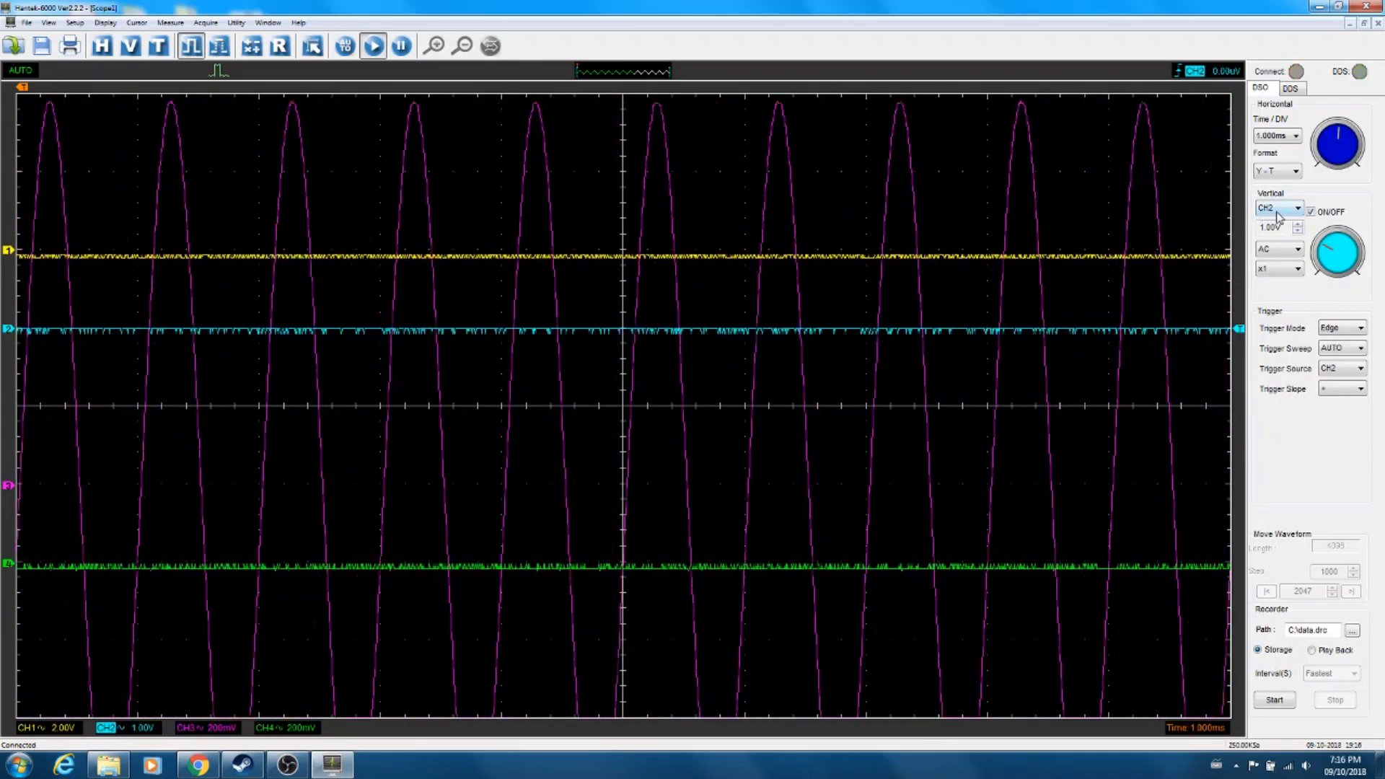
# Select channel 3 under Vertical and step its scale to 2.00 V/div
pyautogui.click(1296, 210)
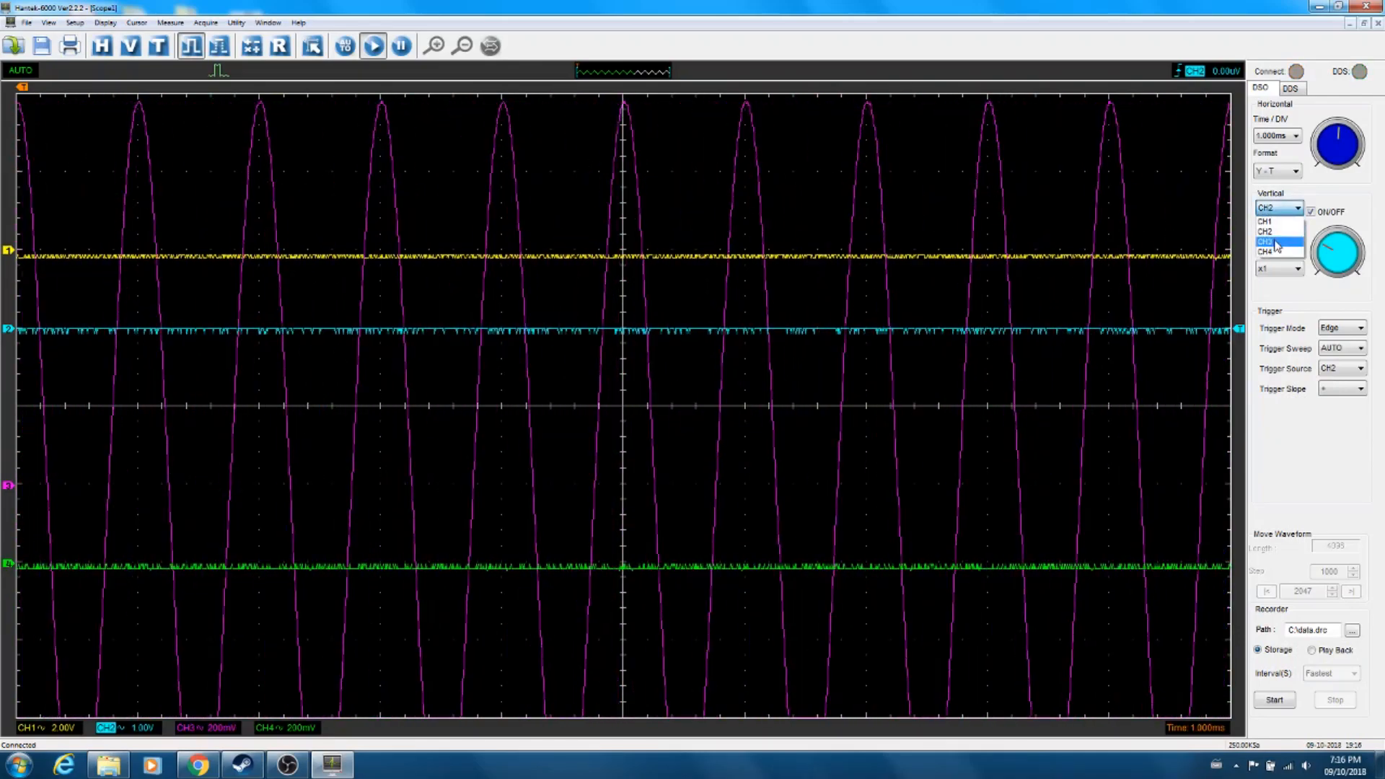
pyautogui.click(1264, 241)
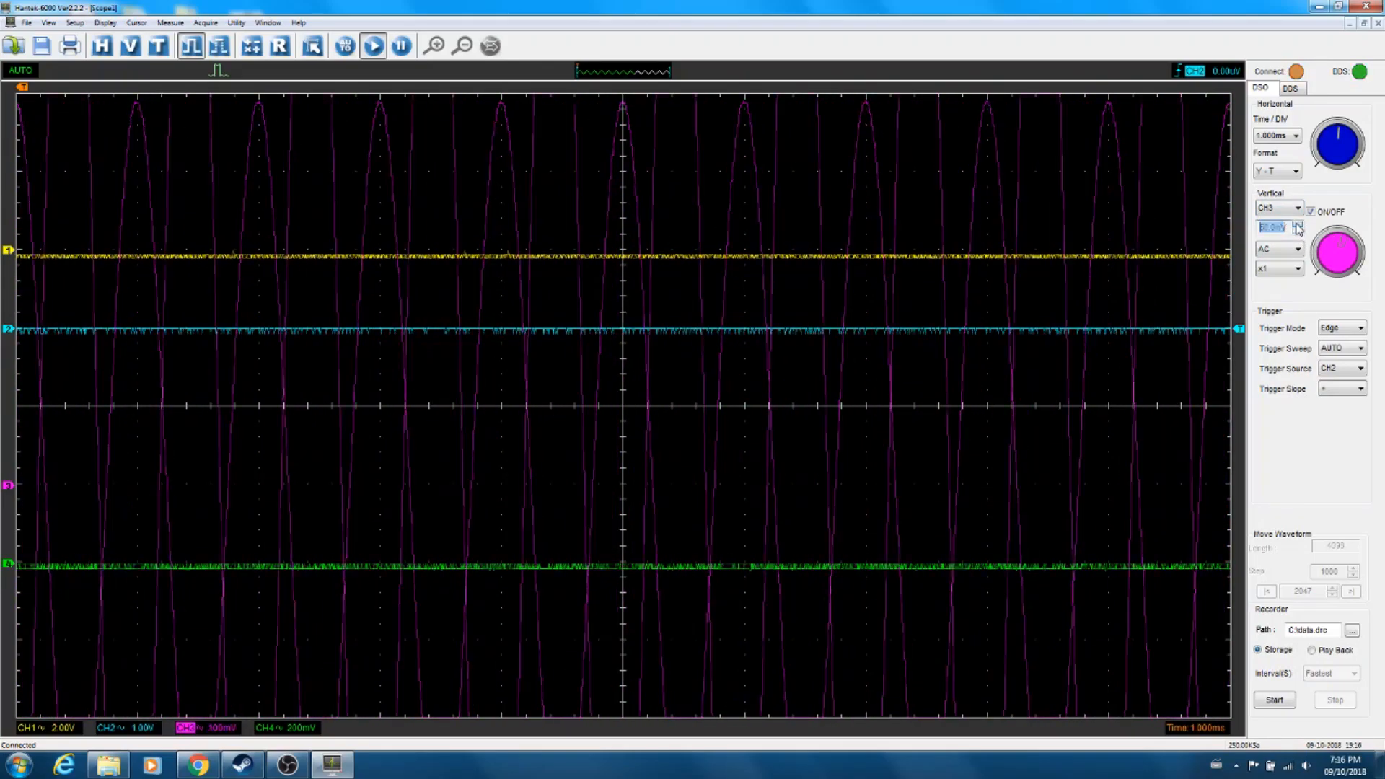
pyautogui.click(1297, 227)
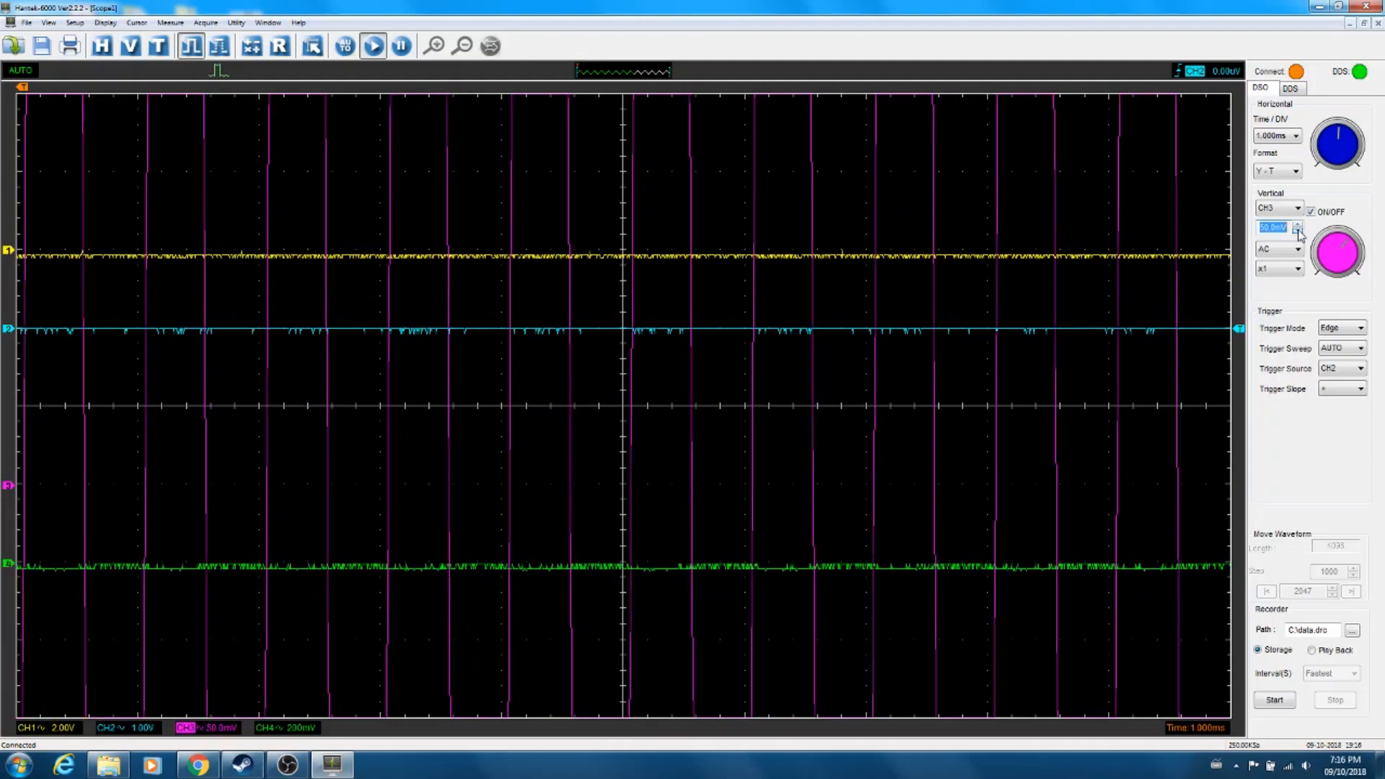
pyautogui.click(1297, 224)
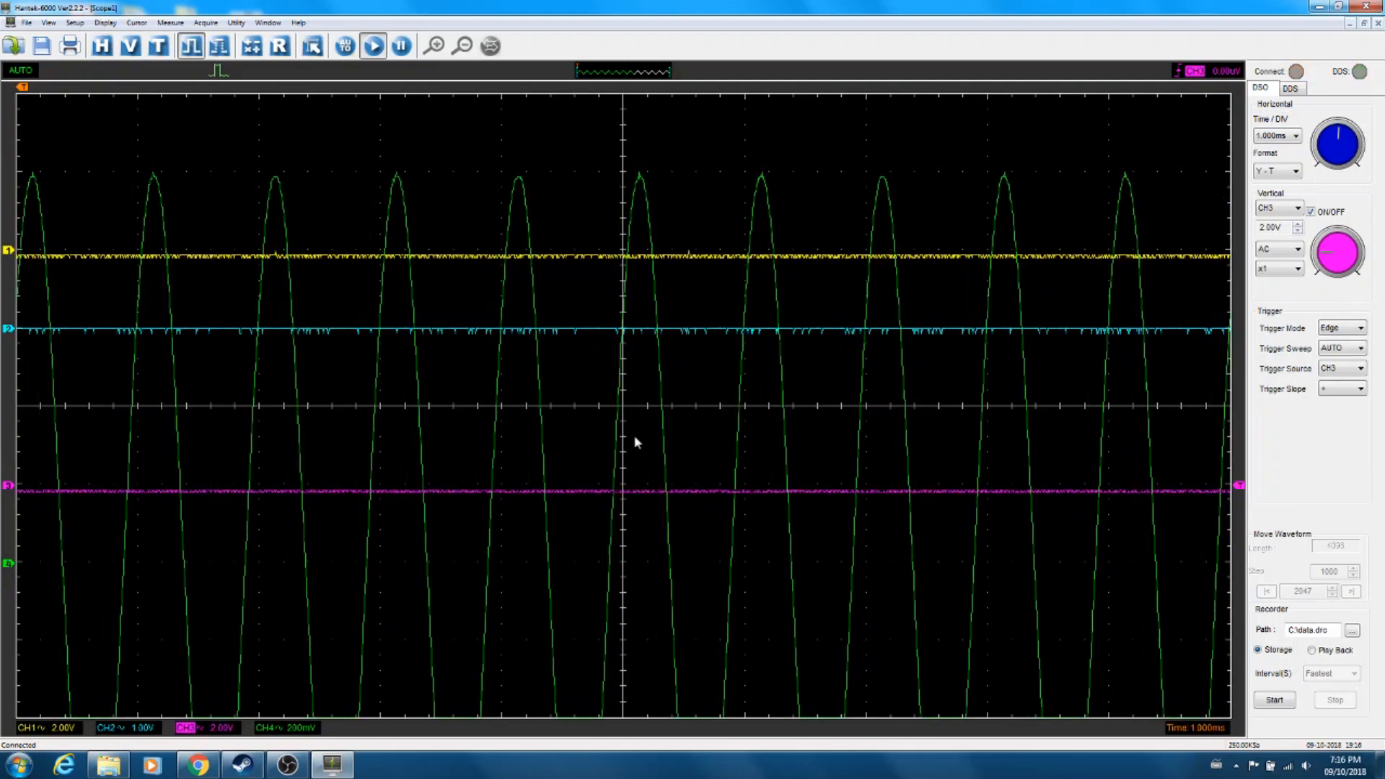
pyautogui.moveTo(1063, 302)
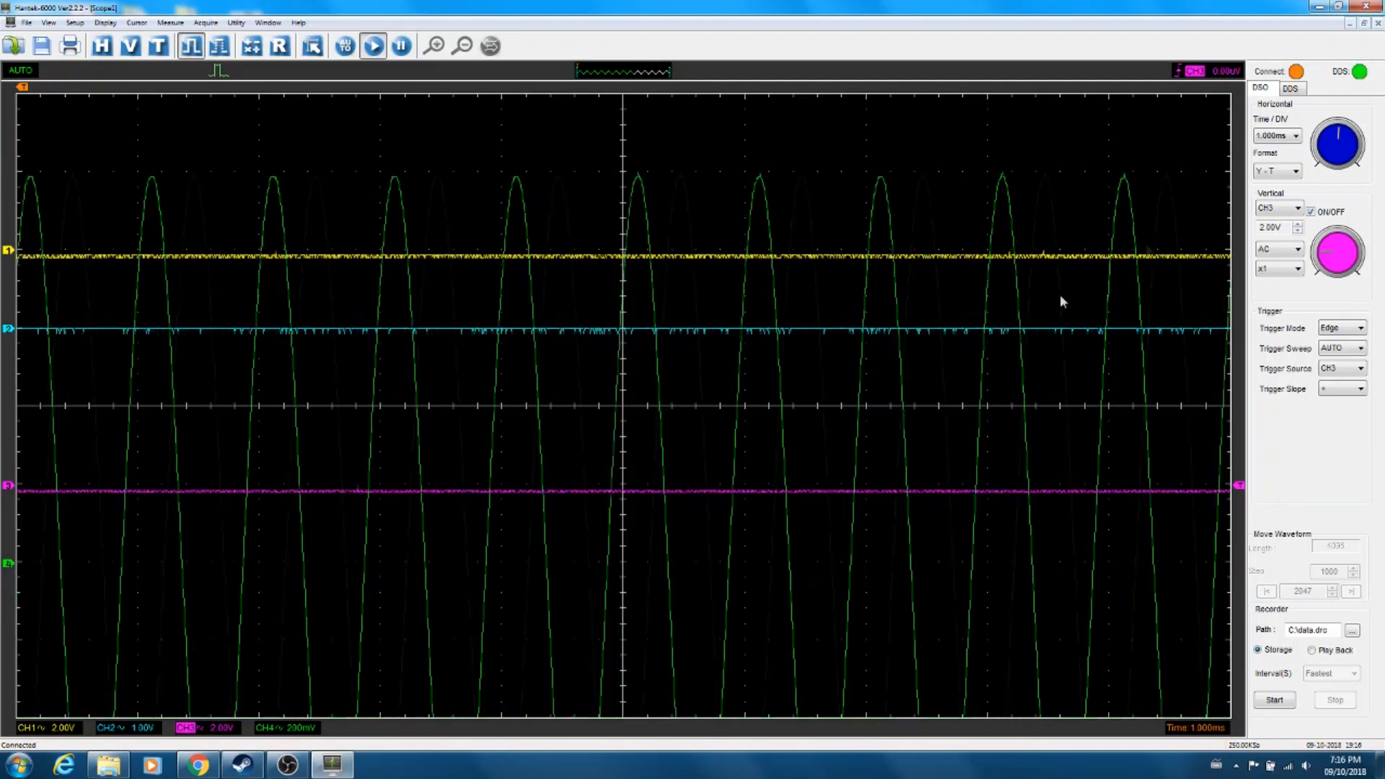
# Scale channel 4 to 2.00 V/div and trigger on CH4
pyautogui.click(1274, 208)
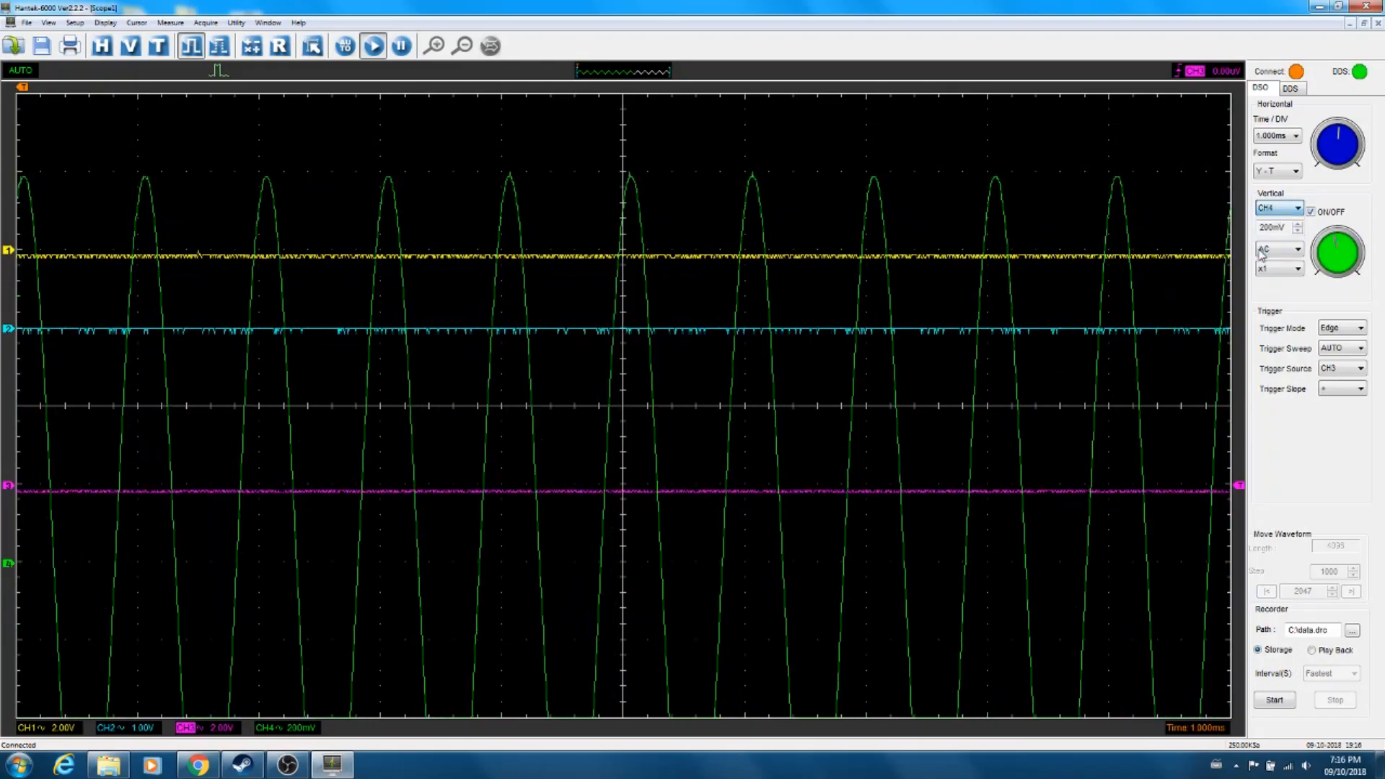
pyautogui.click(1296, 225)
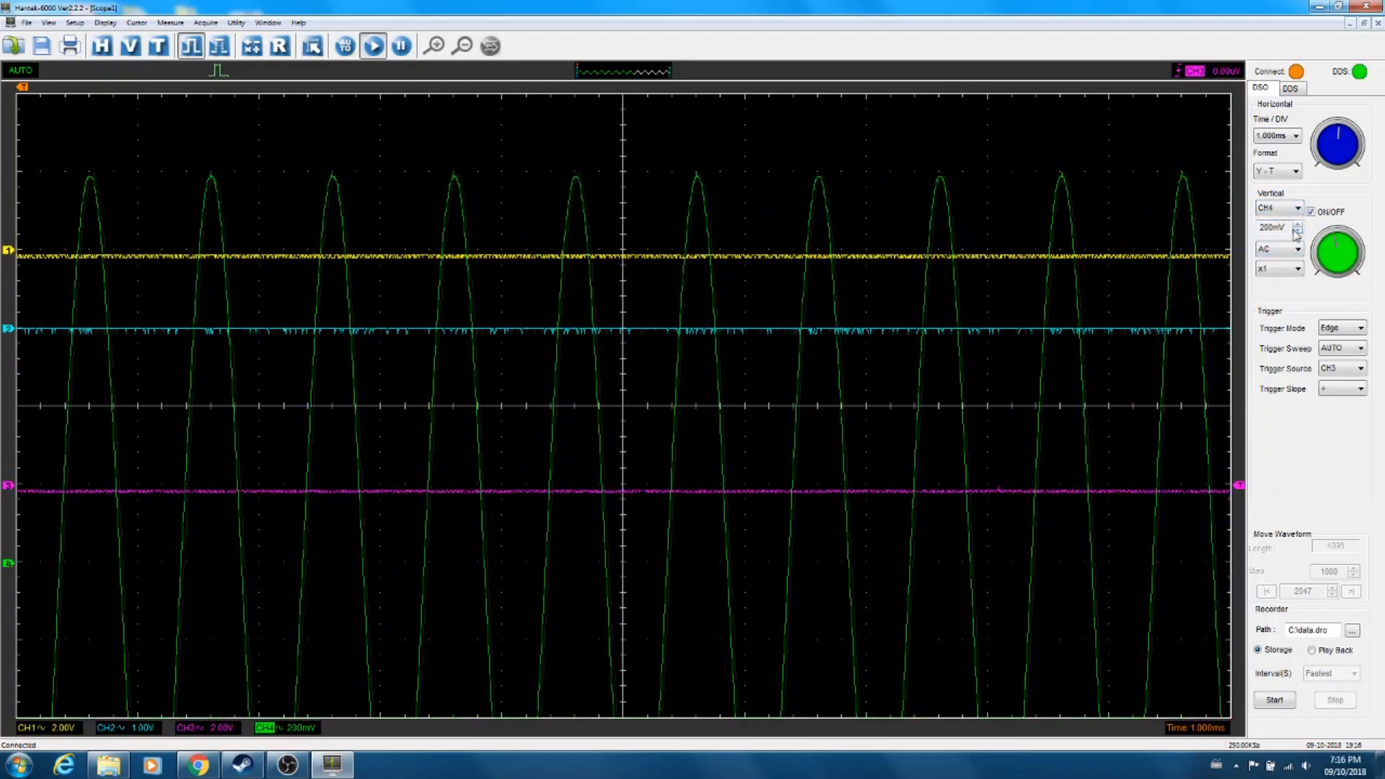
pyautogui.click(1296, 224)
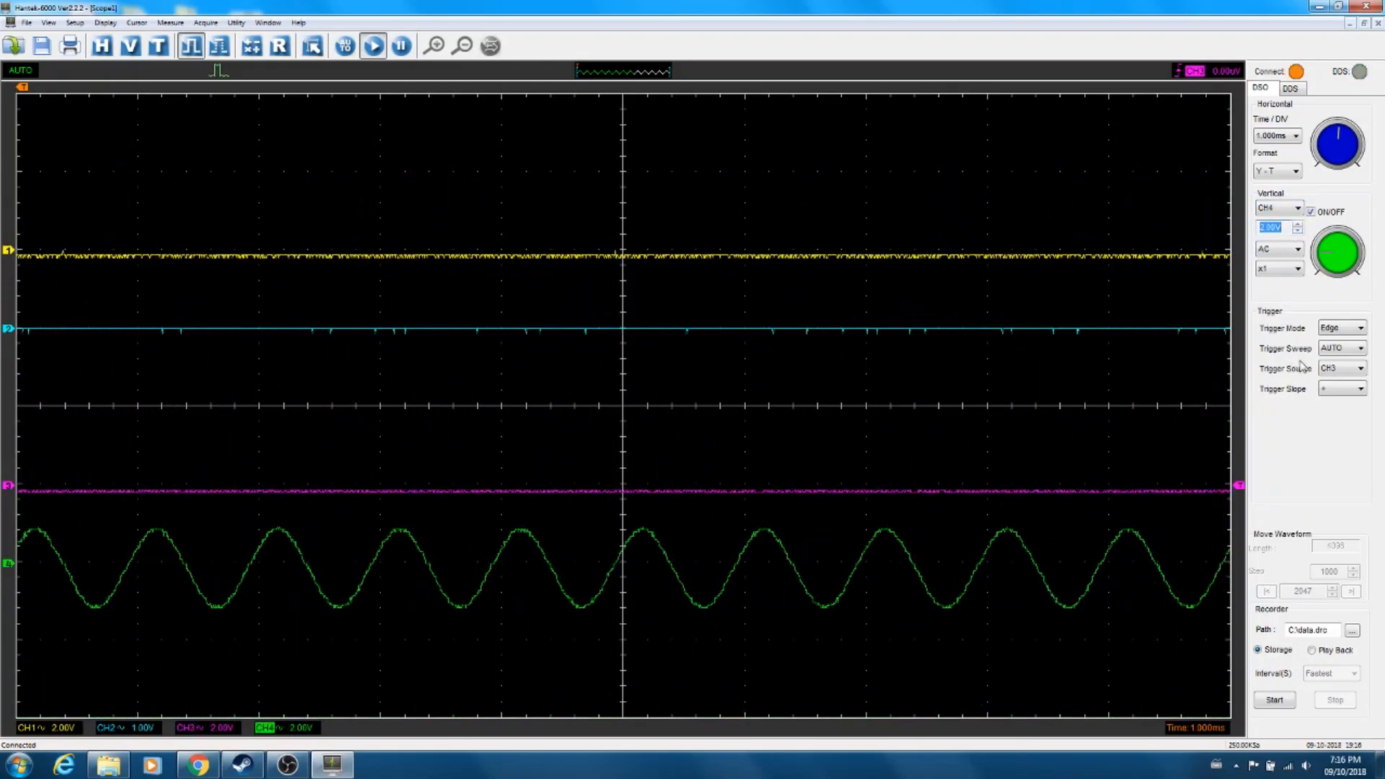
pyautogui.click(1360, 367)
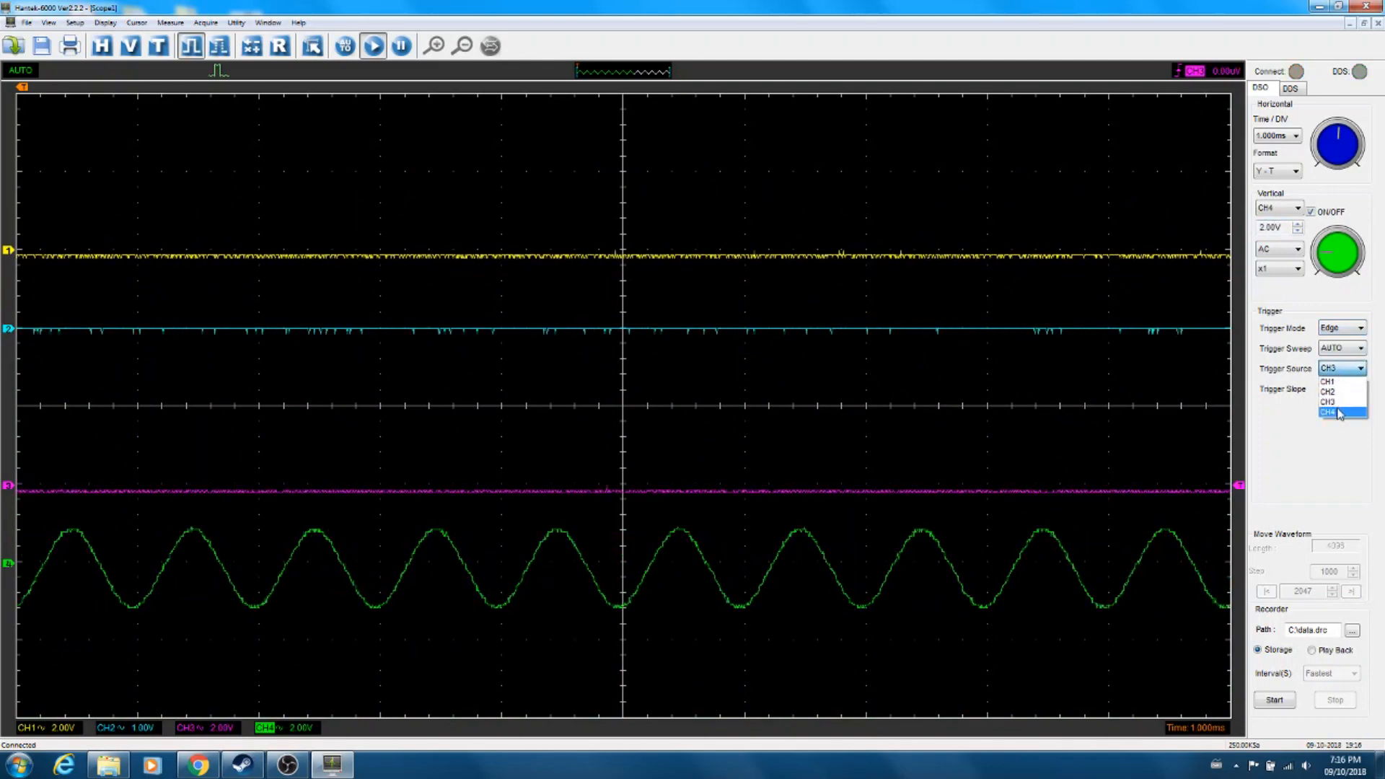
pyautogui.click(1336, 413)
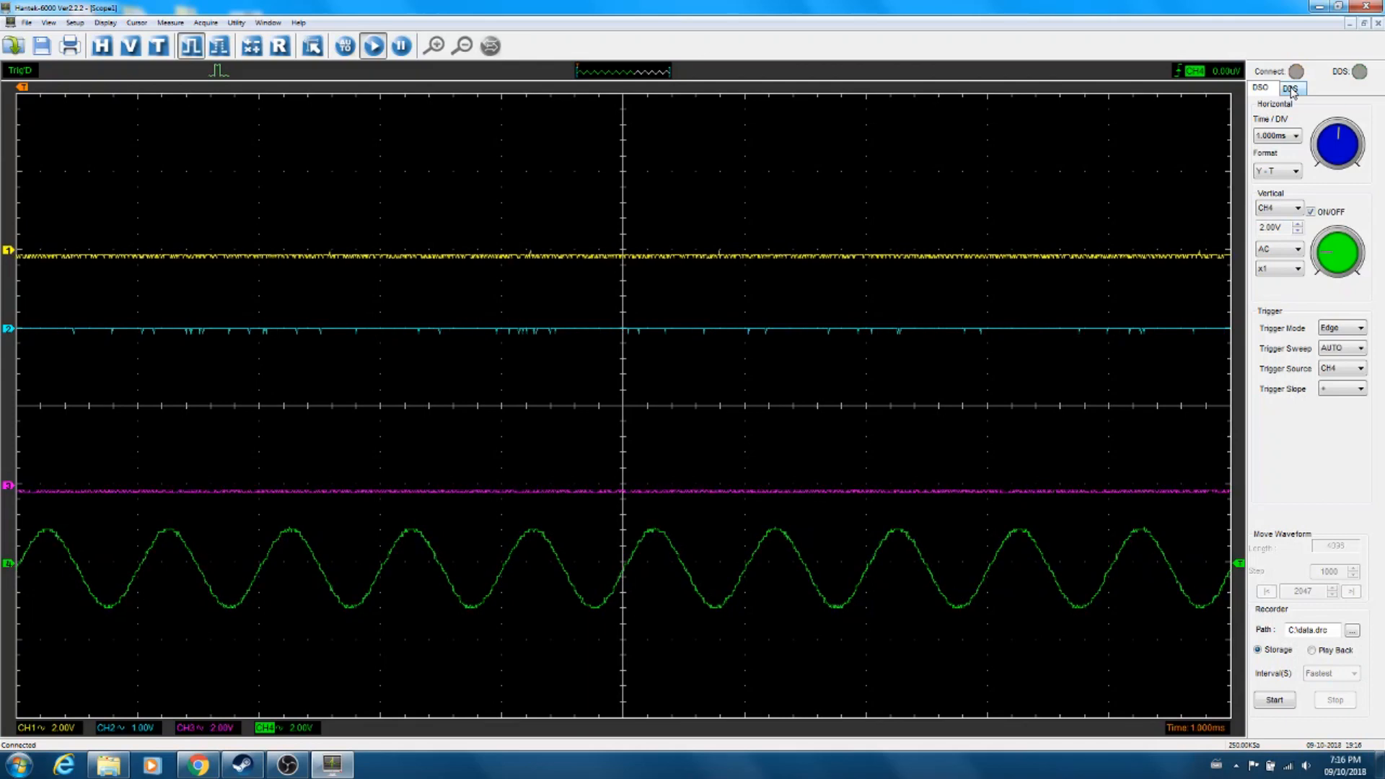
# Switch the generator to a 1 kHz square wave and check it on channel 4
pyautogui.click(1290, 87)
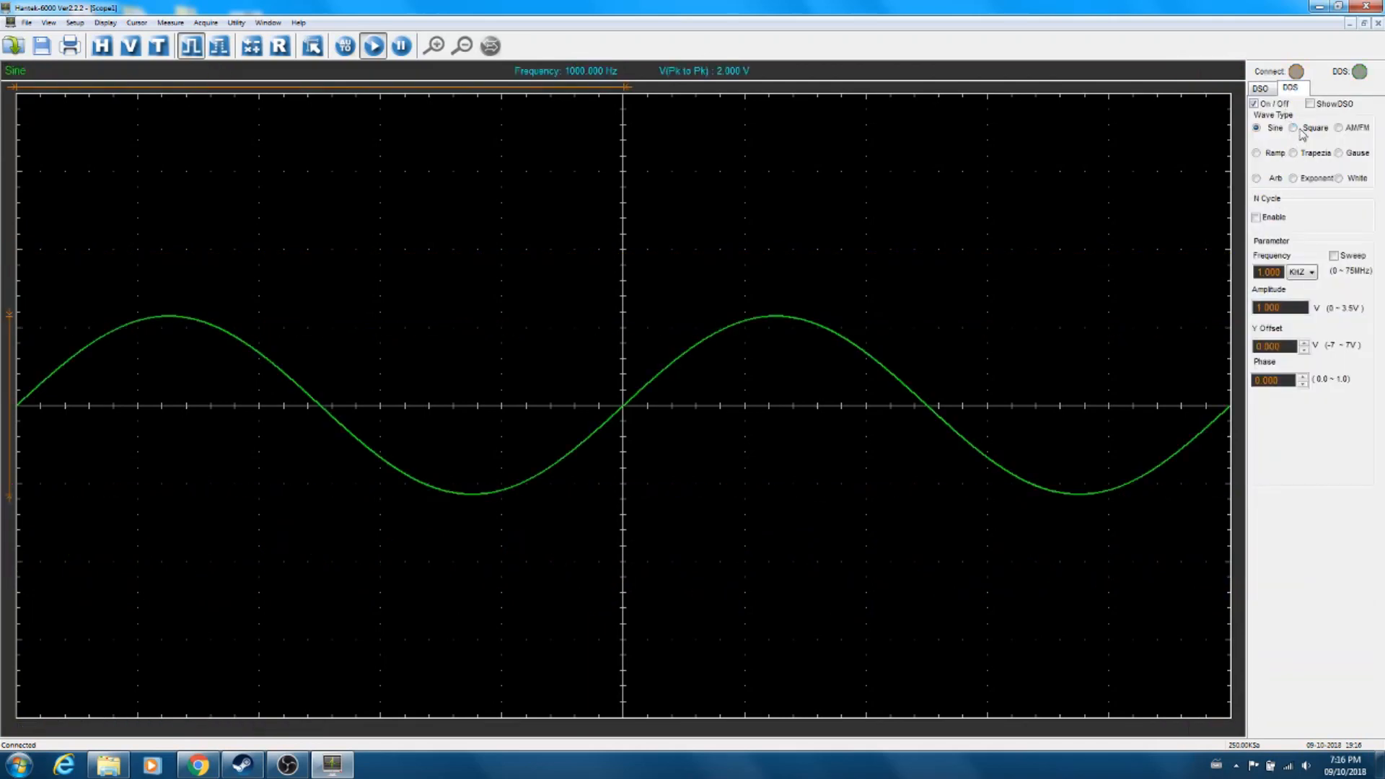
pyautogui.click(1293, 126)
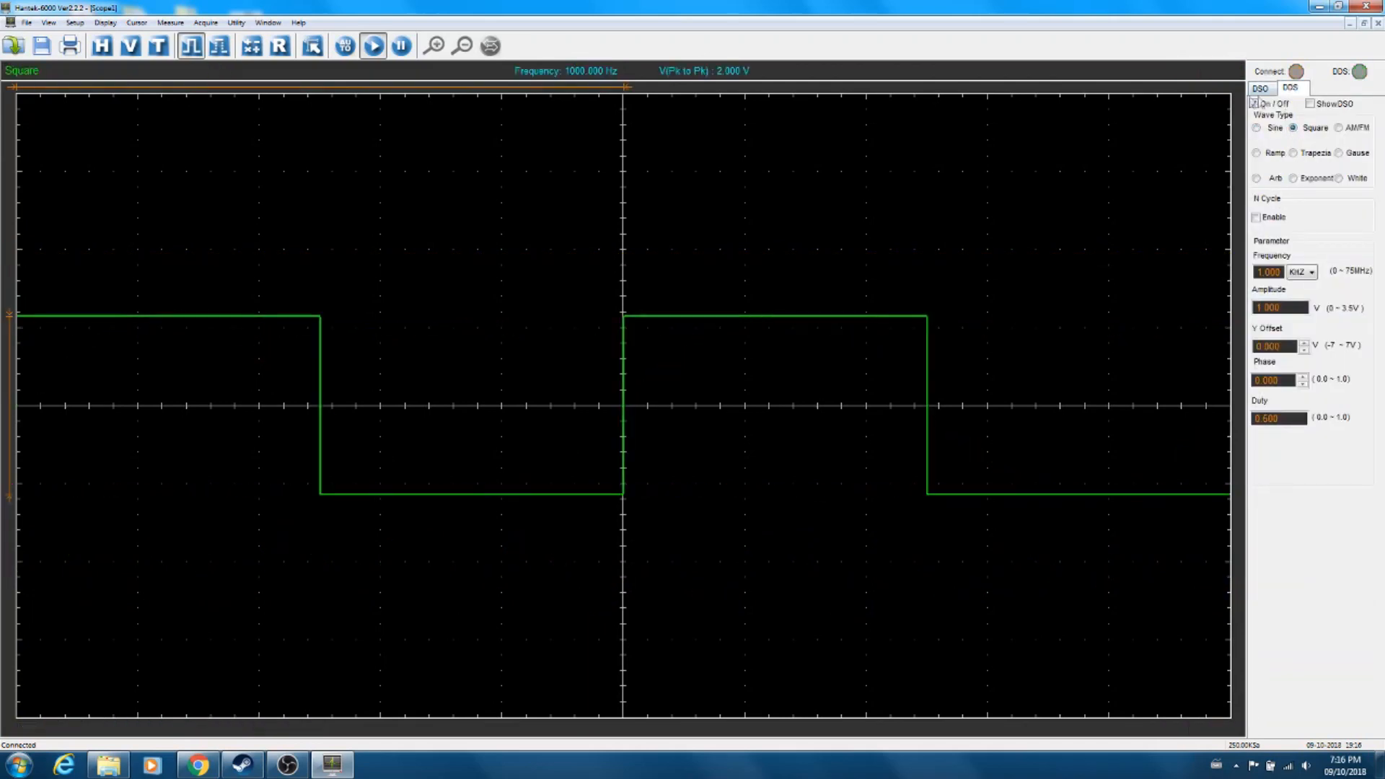
pyautogui.click(1260, 87)
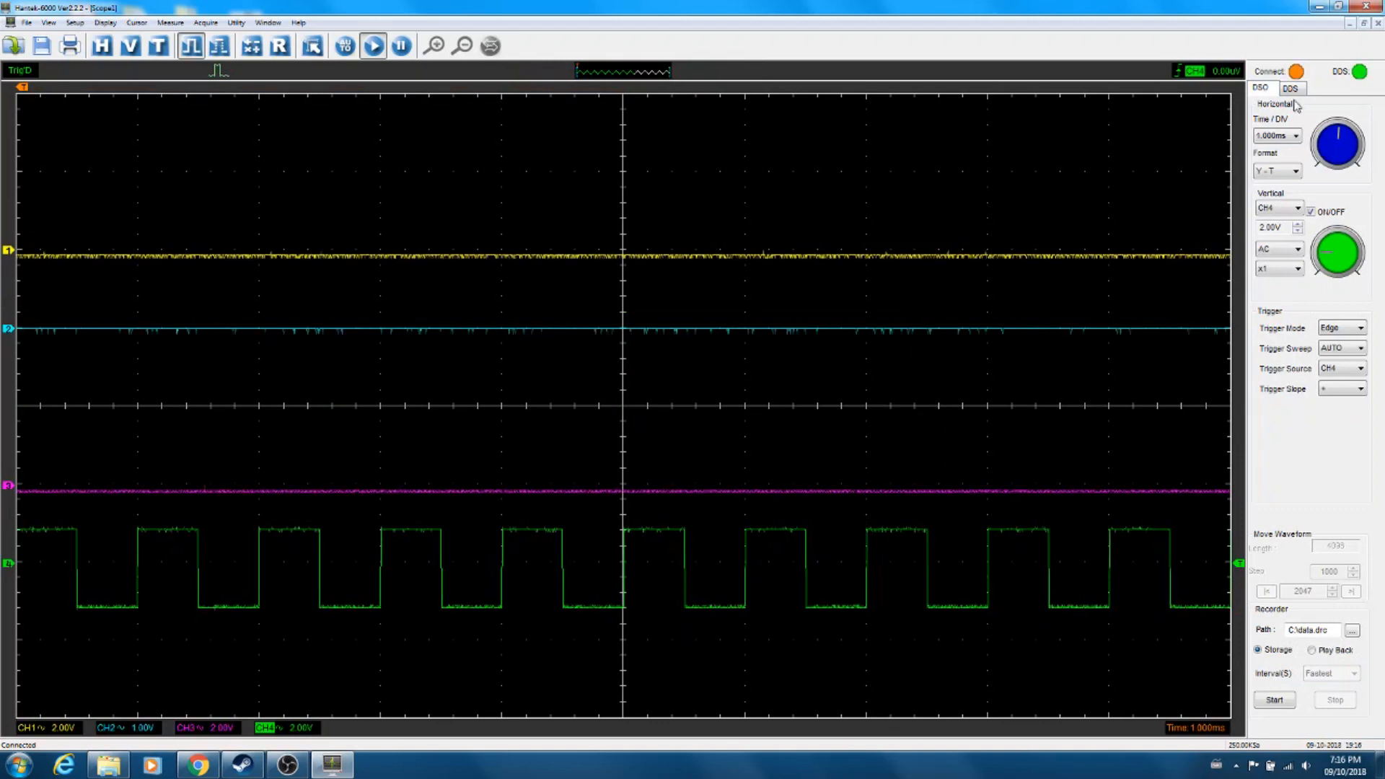
pyautogui.click(1290, 87)
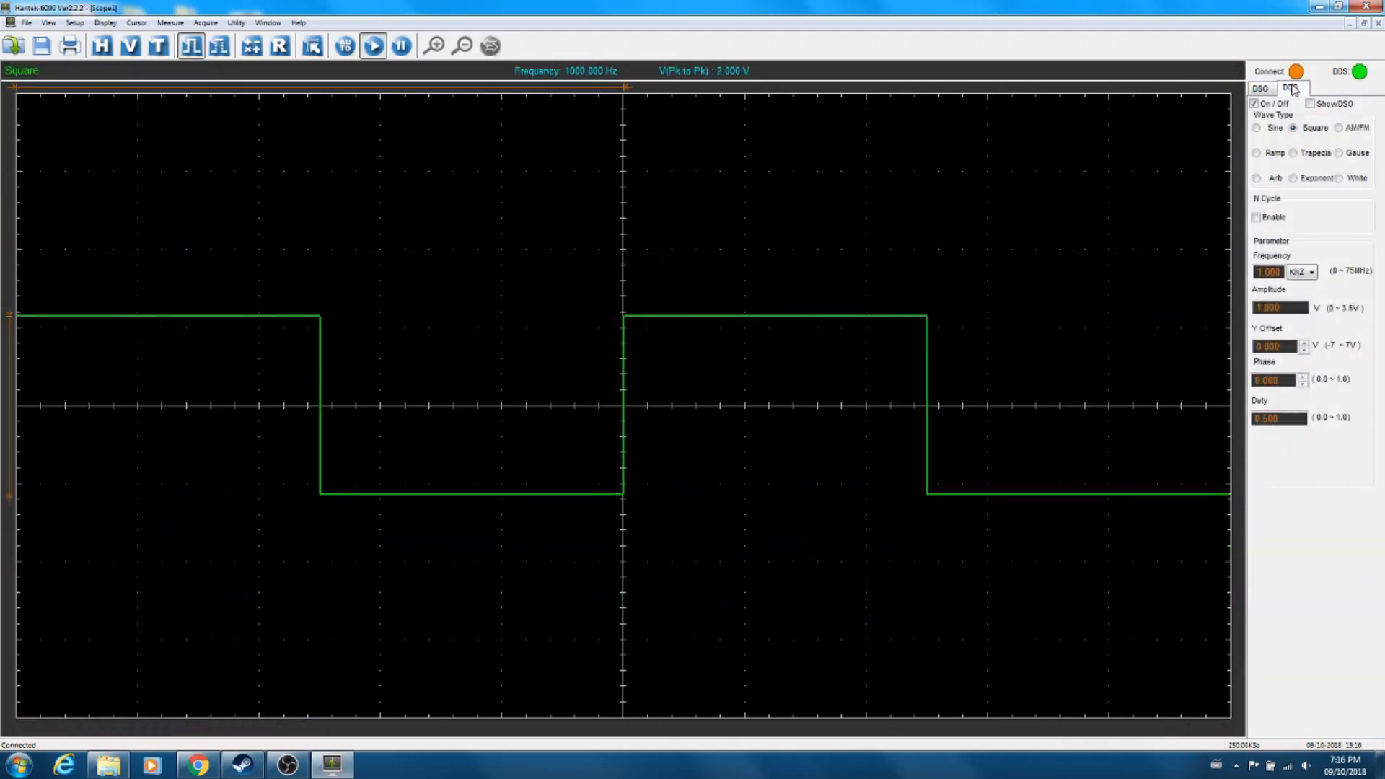
# Select AM/FM output, compare it on the scope, and enter modulation depth 0.500
pyautogui.click(1339, 127)
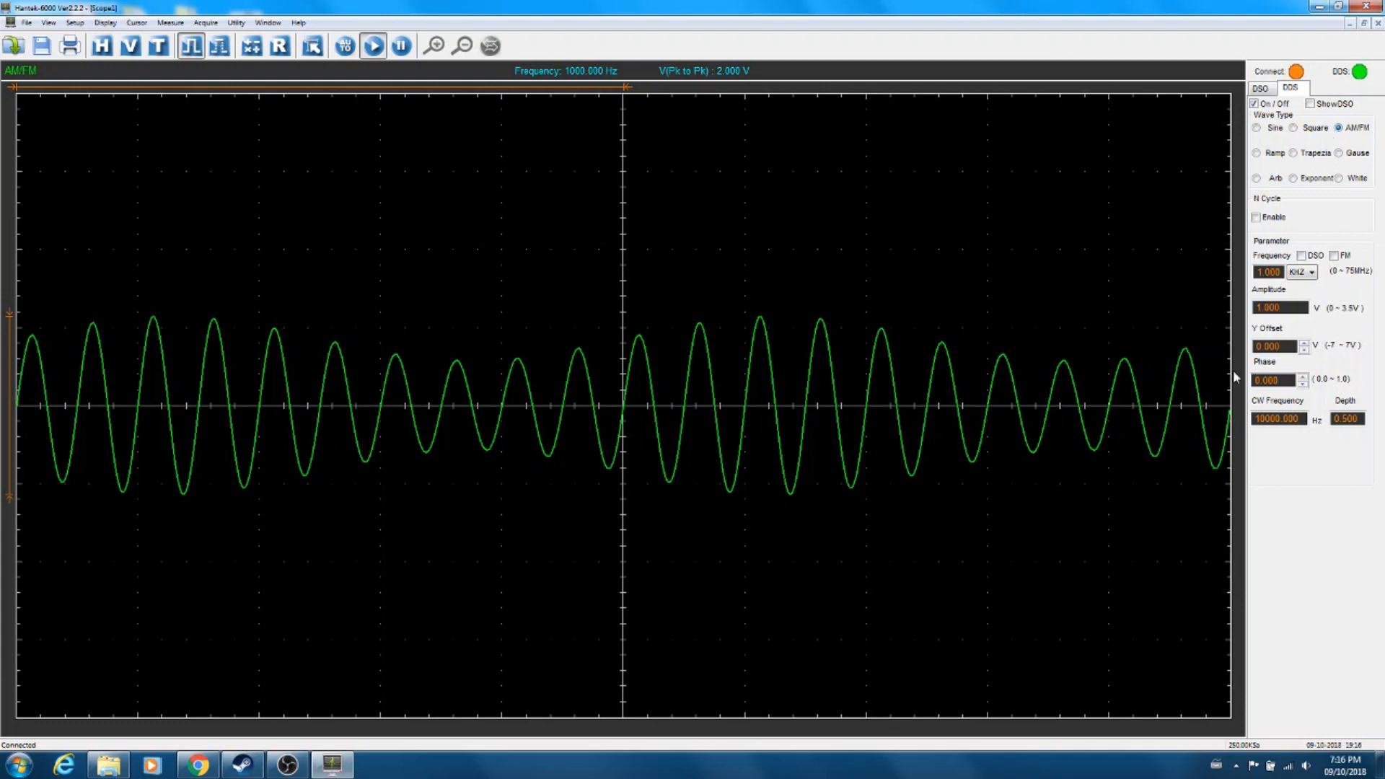
pyautogui.moveTo(779, 400)
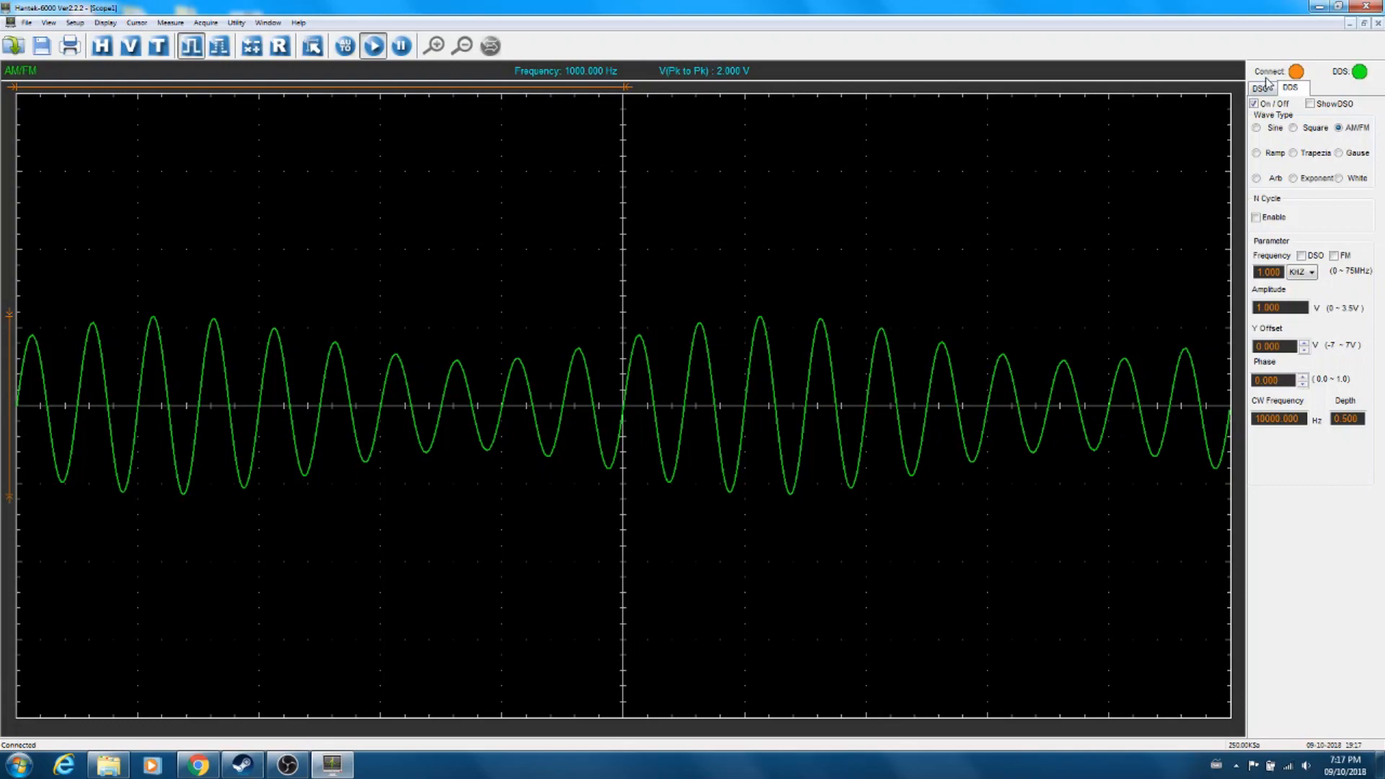
pyautogui.click(1260, 88)
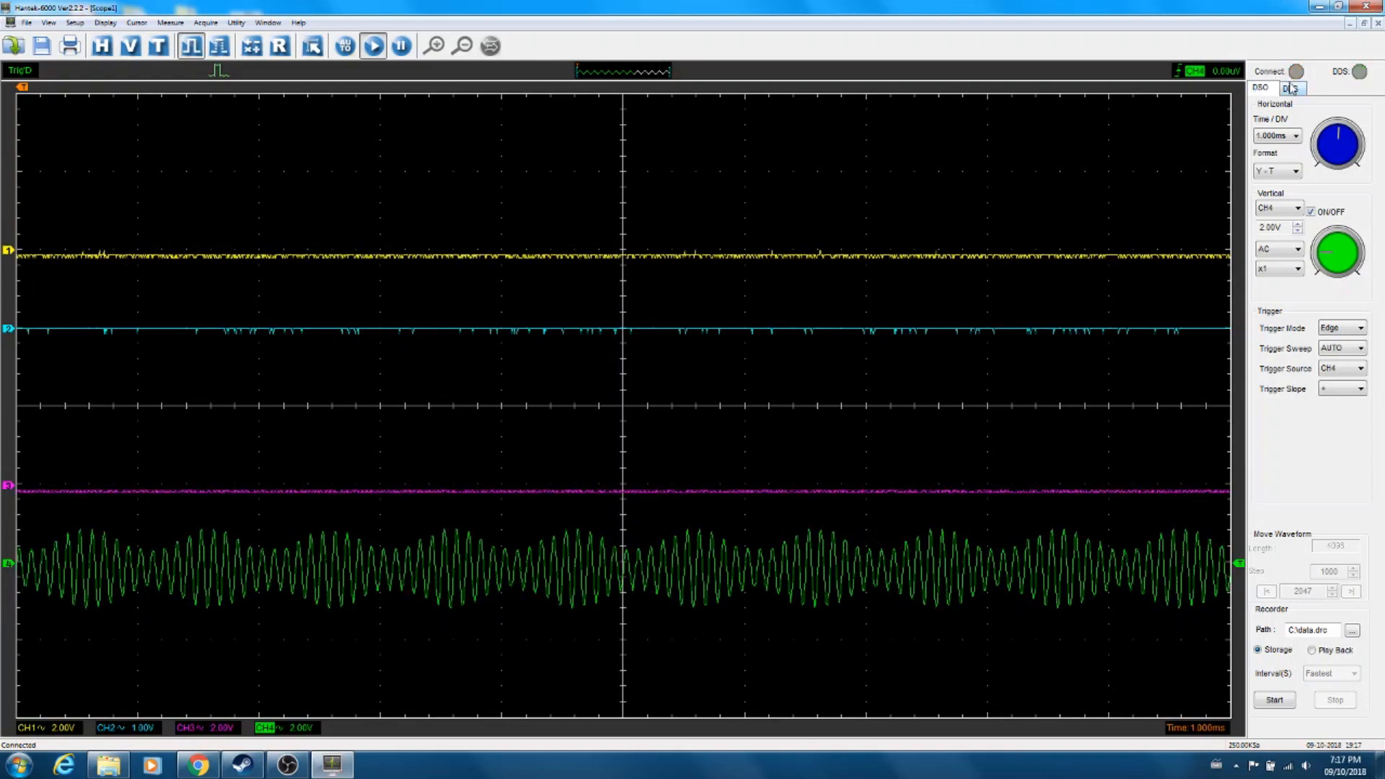
pyautogui.click(1290, 88)
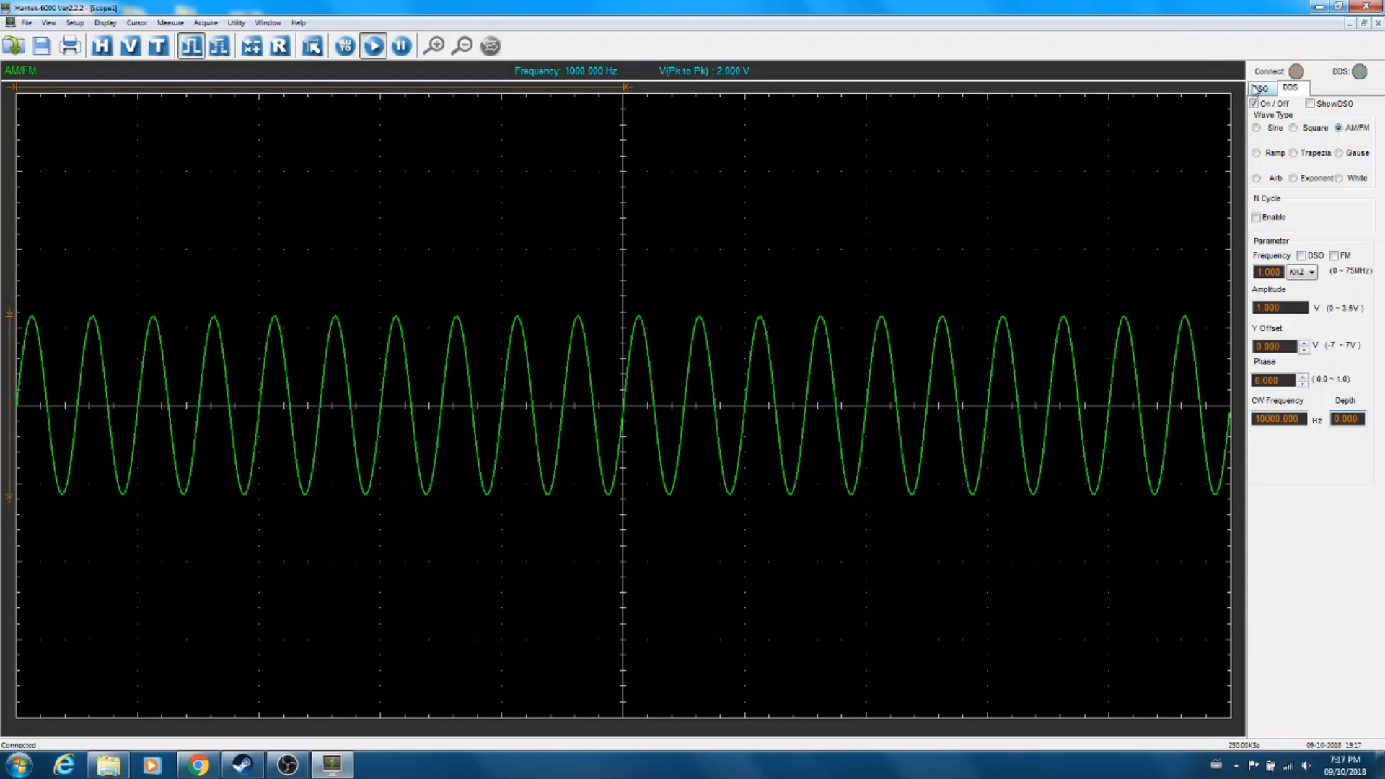
pyautogui.click(1290, 87)
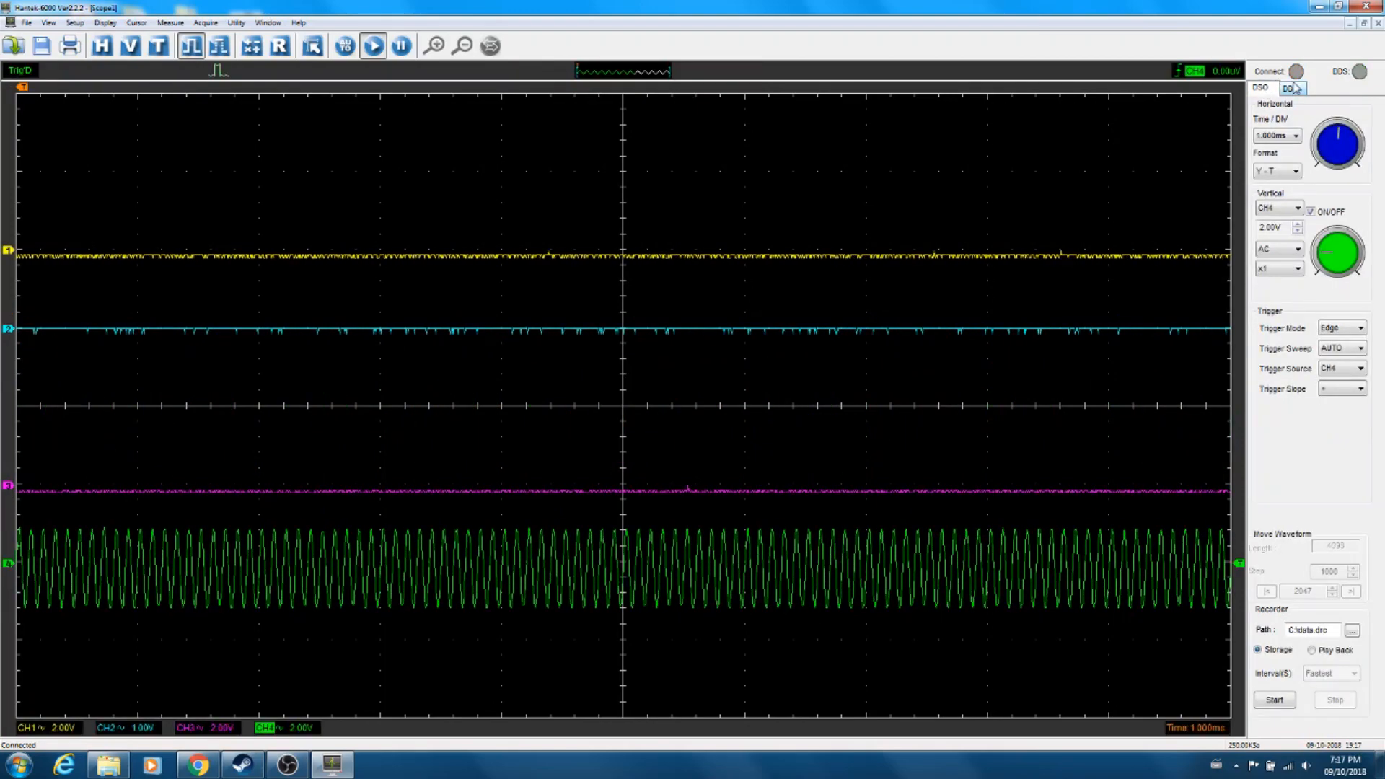
pyautogui.click(1288, 87)
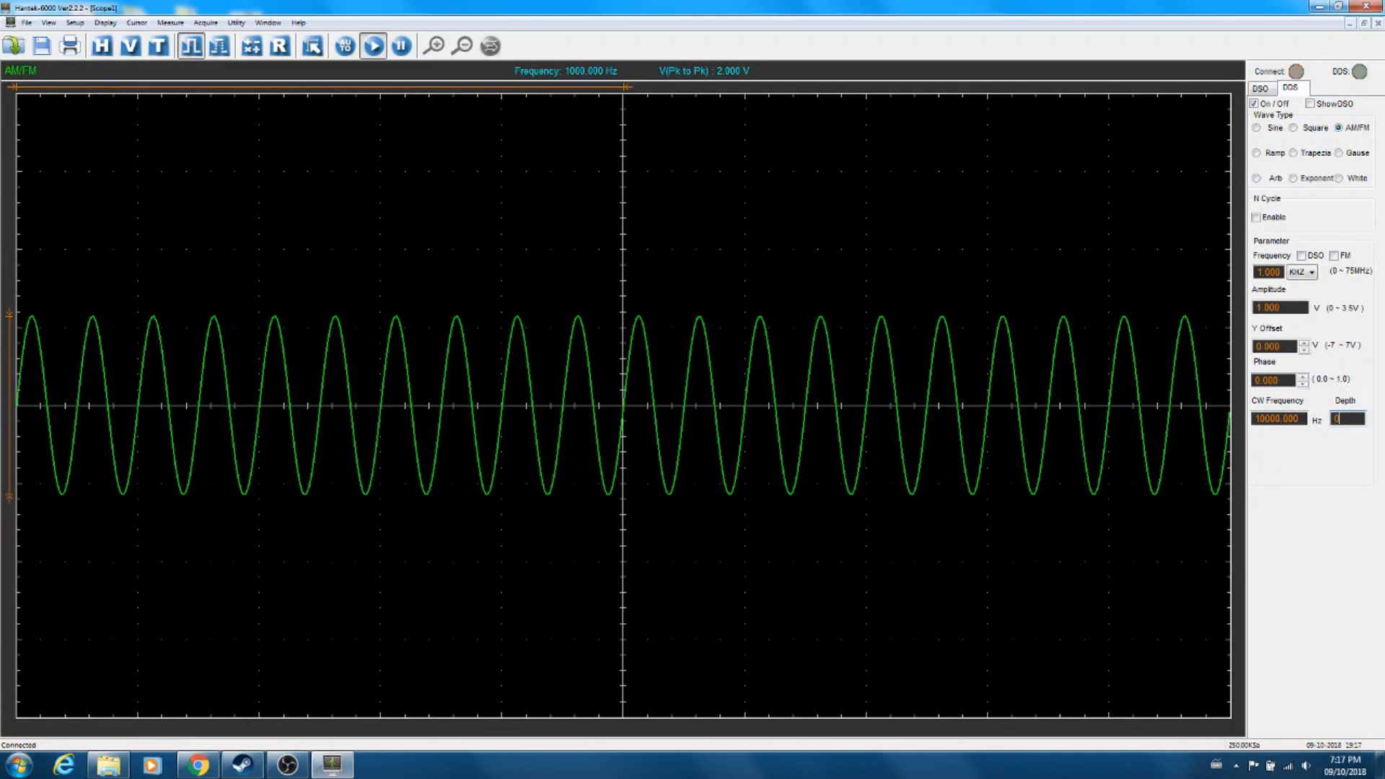
pyautogui.write('0.500')
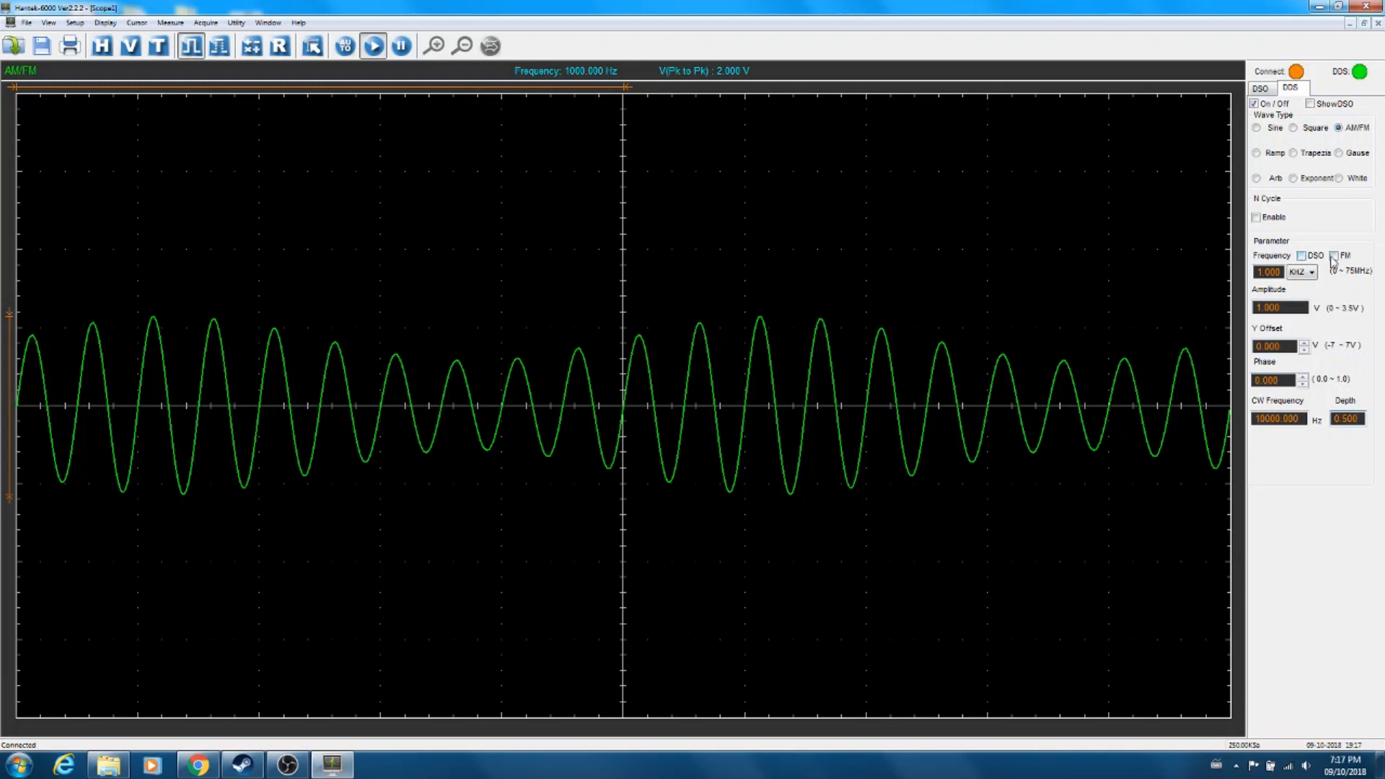
# Toggle FM on and back off, viewing the AM signal on channel 4
pyautogui.click(1334, 255)
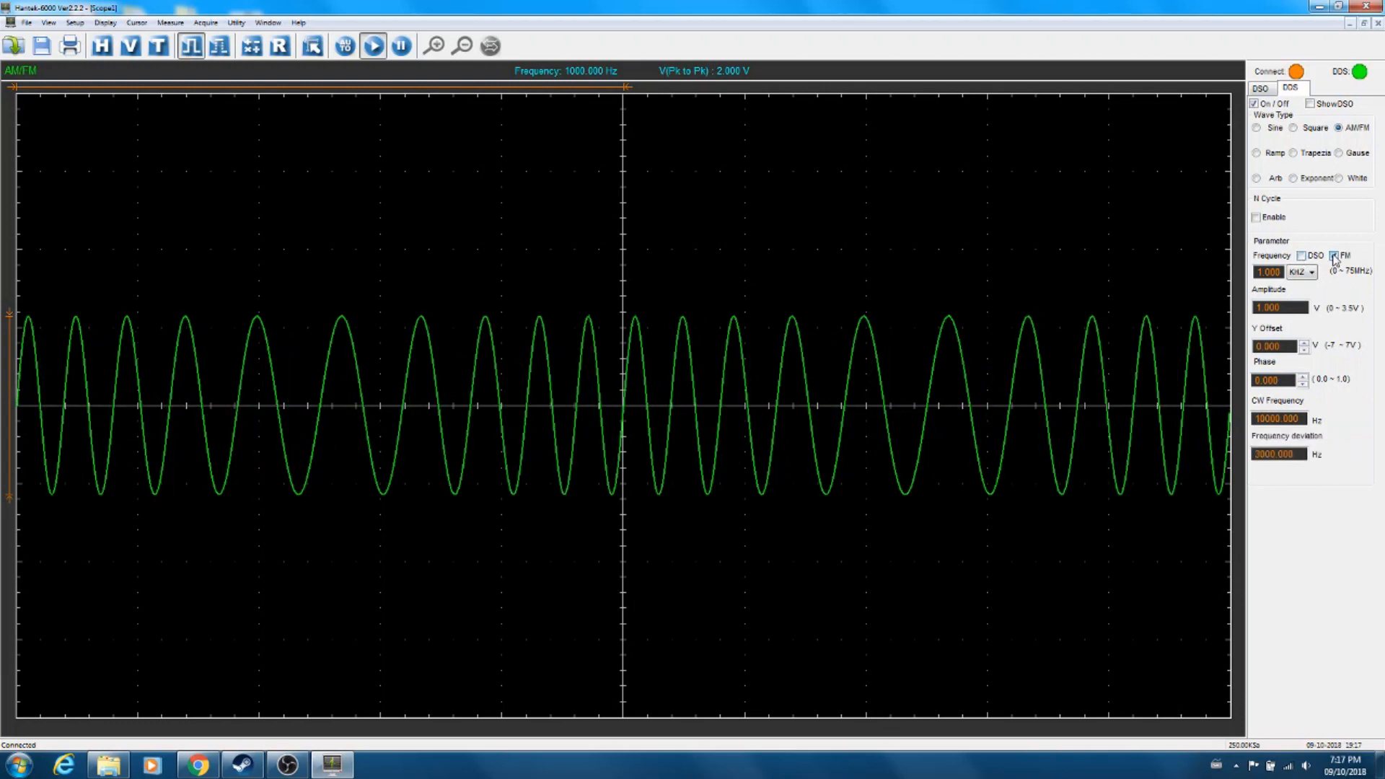
pyautogui.click(1332, 255)
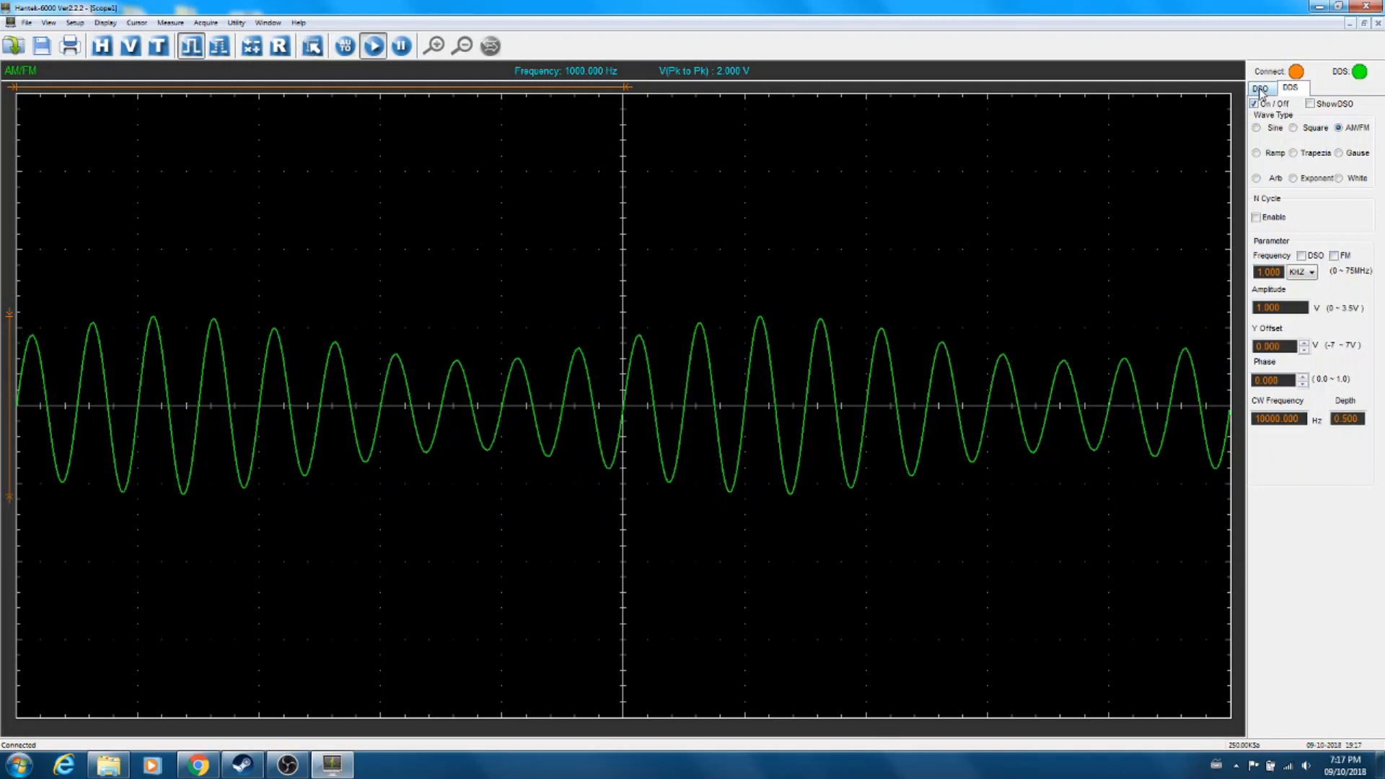
pyautogui.click(1259, 87)
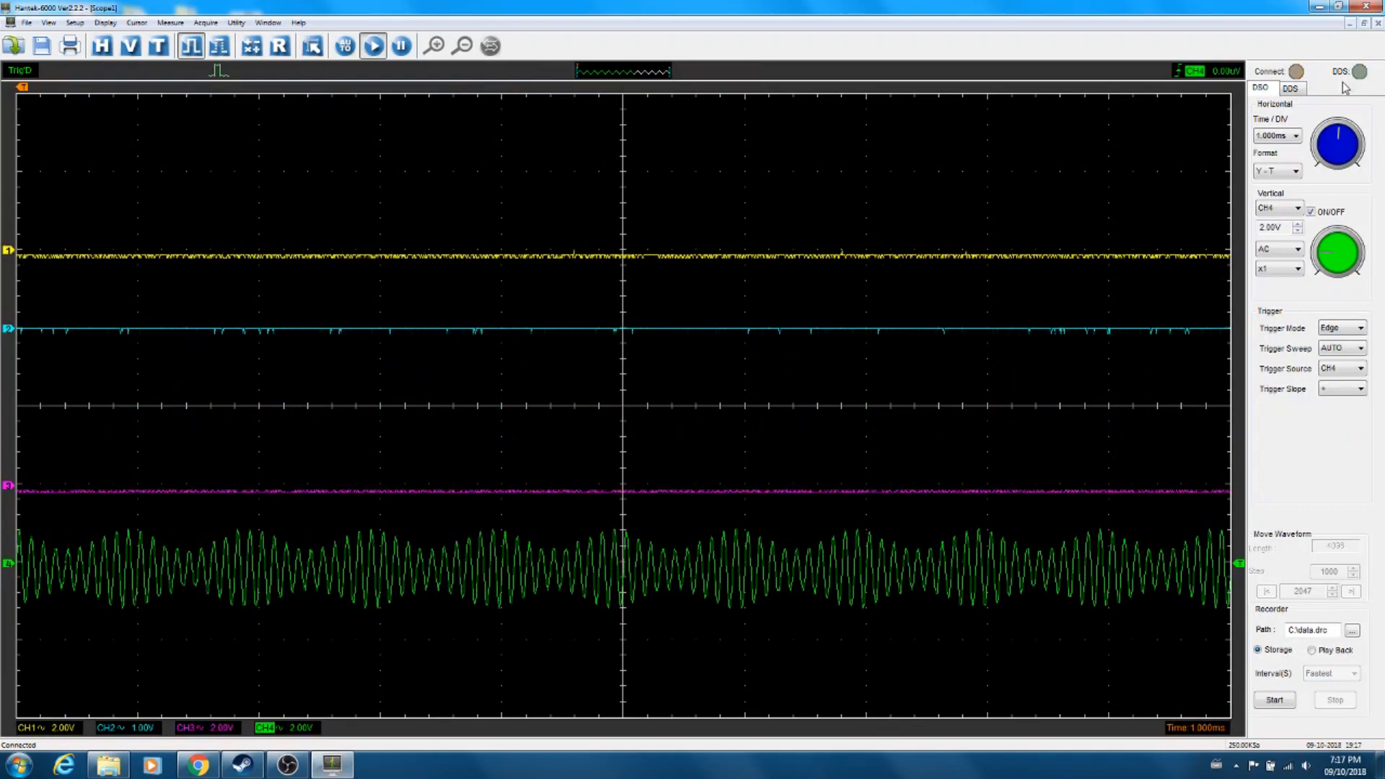
pyautogui.click(1290, 87)
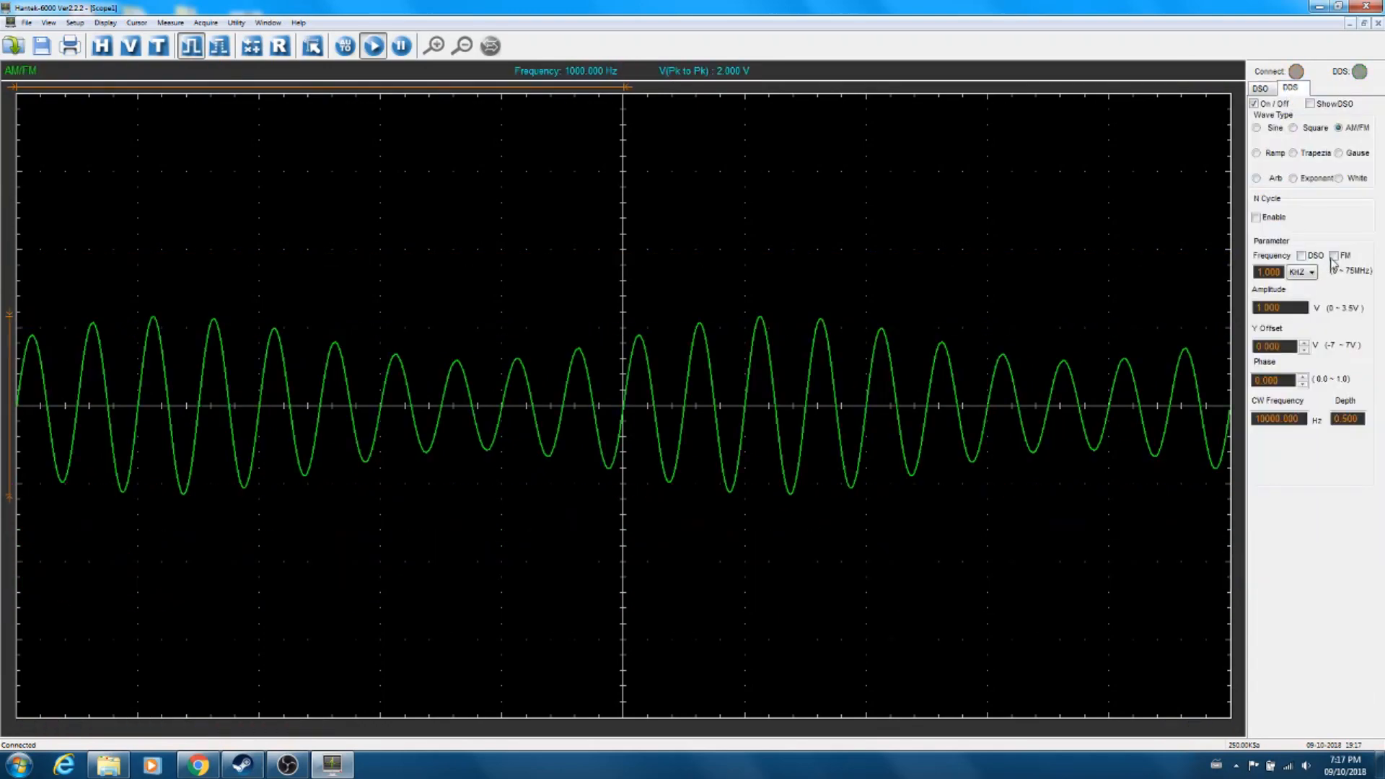
# Turn on frequency modulation with 3000 Hz deviation and view it on channel 4
pyautogui.click(1259, 87)
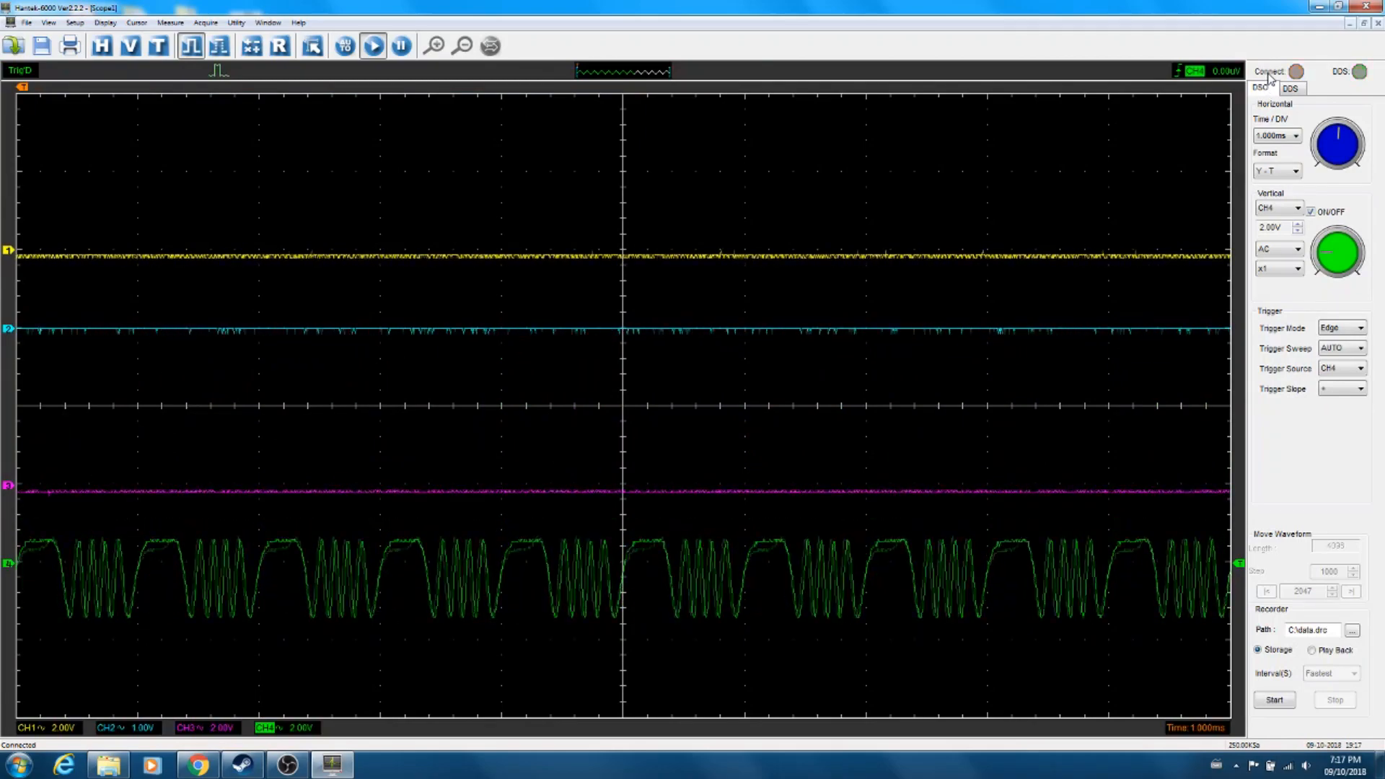
pyautogui.click(1294, 71)
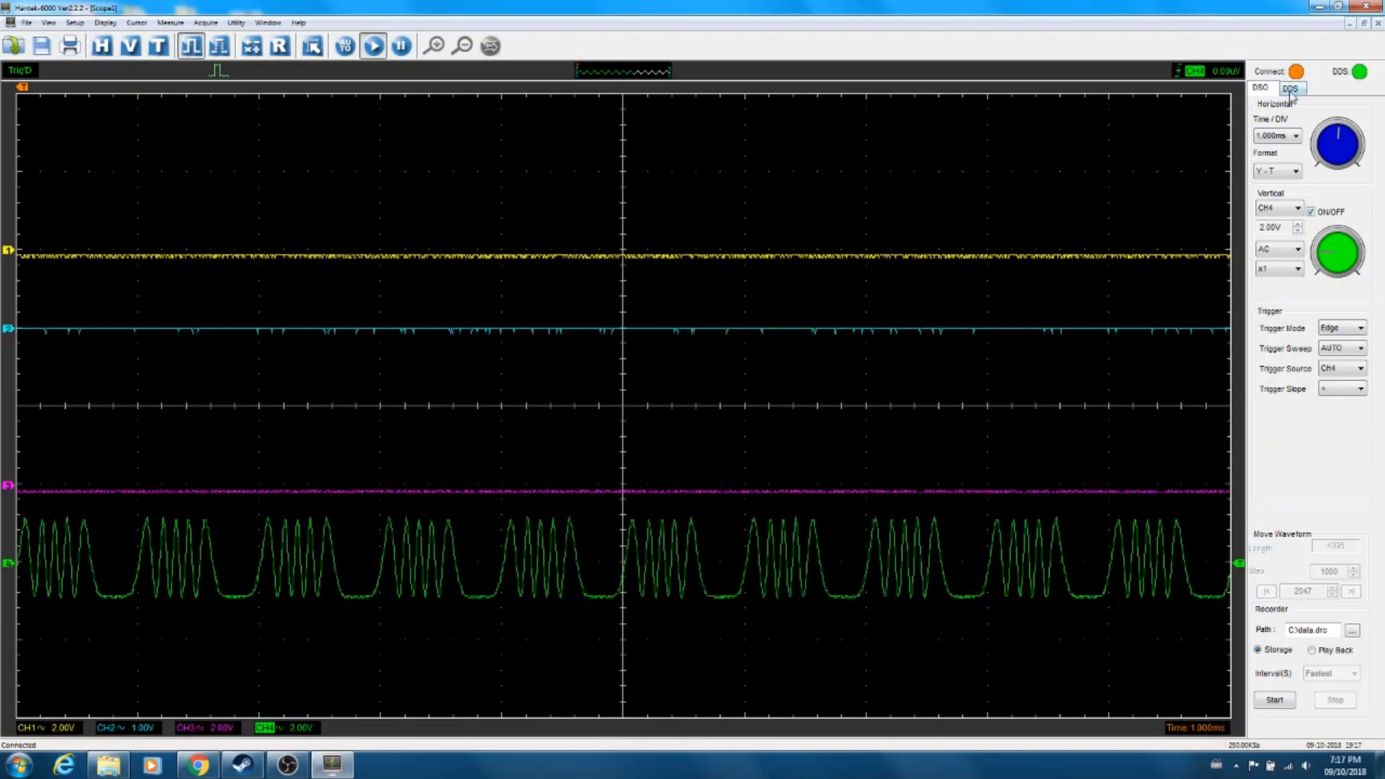
pyautogui.click(1288, 87)
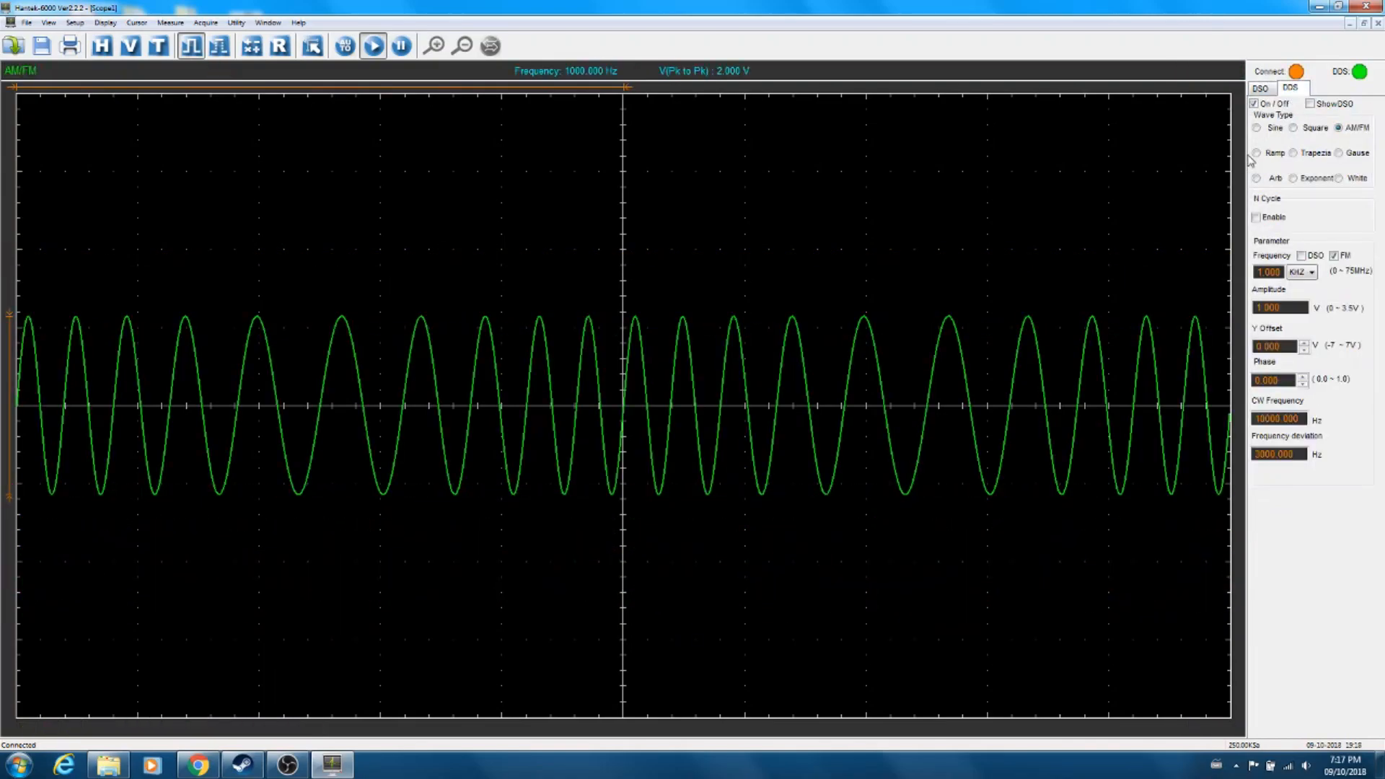
# Try ramp, then trapezoid waves, checking the trapezoid trace on channel 4
pyautogui.click(1256, 152)
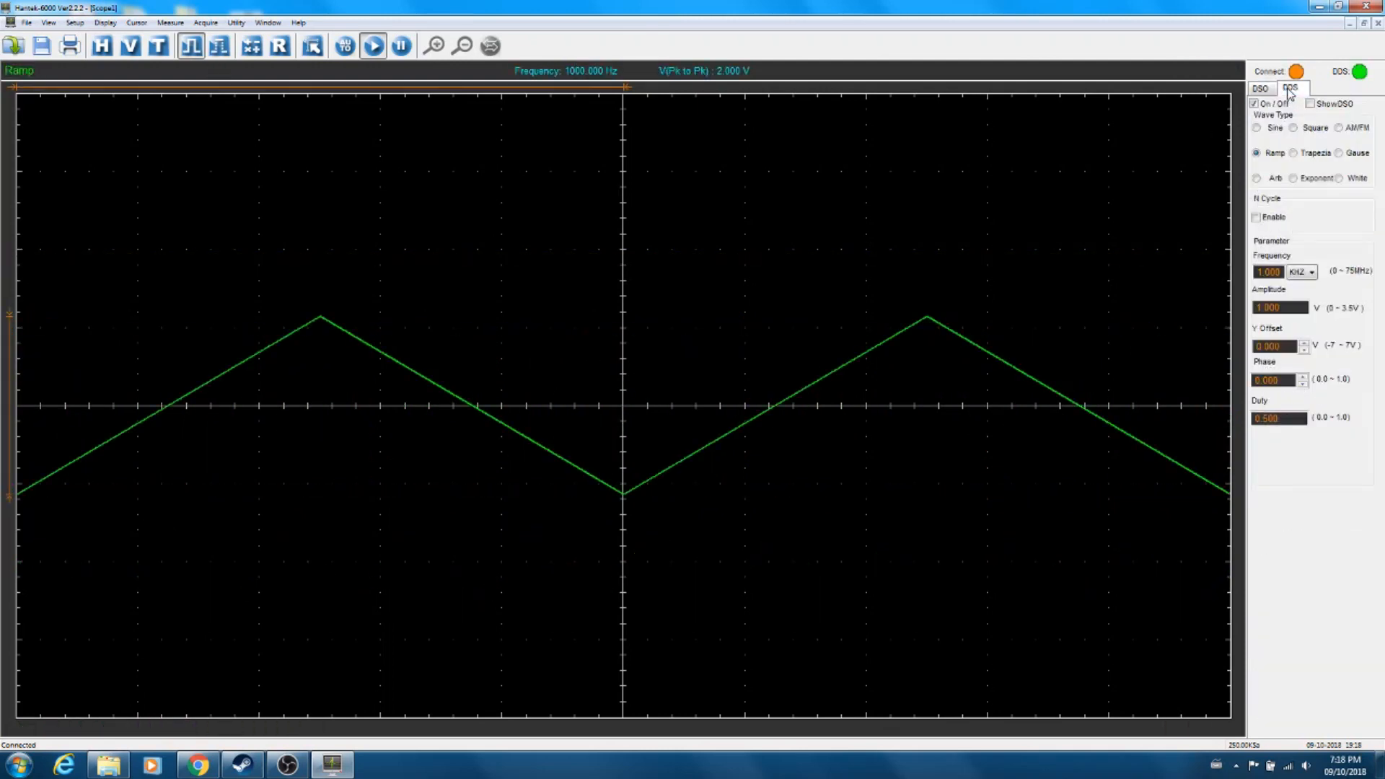
pyautogui.click(1293, 153)
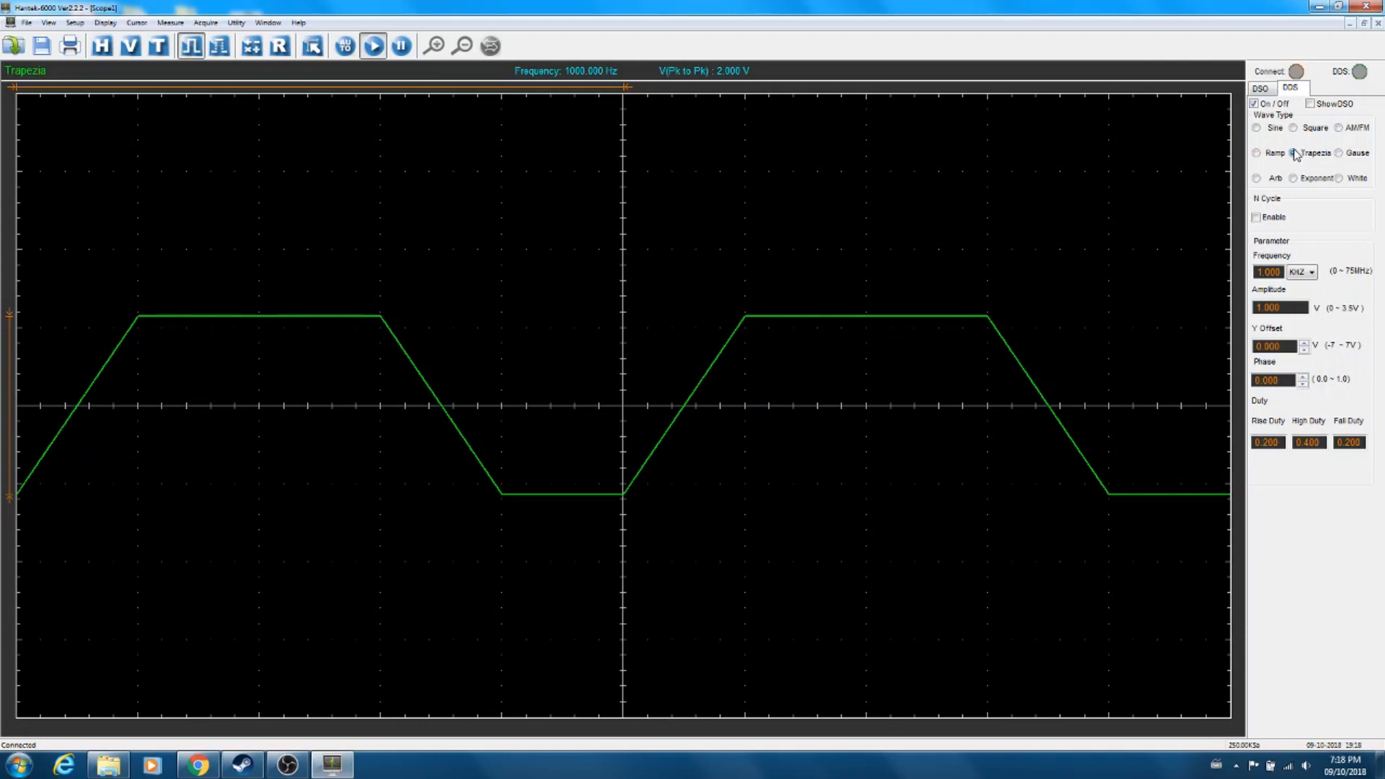
pyautogui.click(1260, 87)
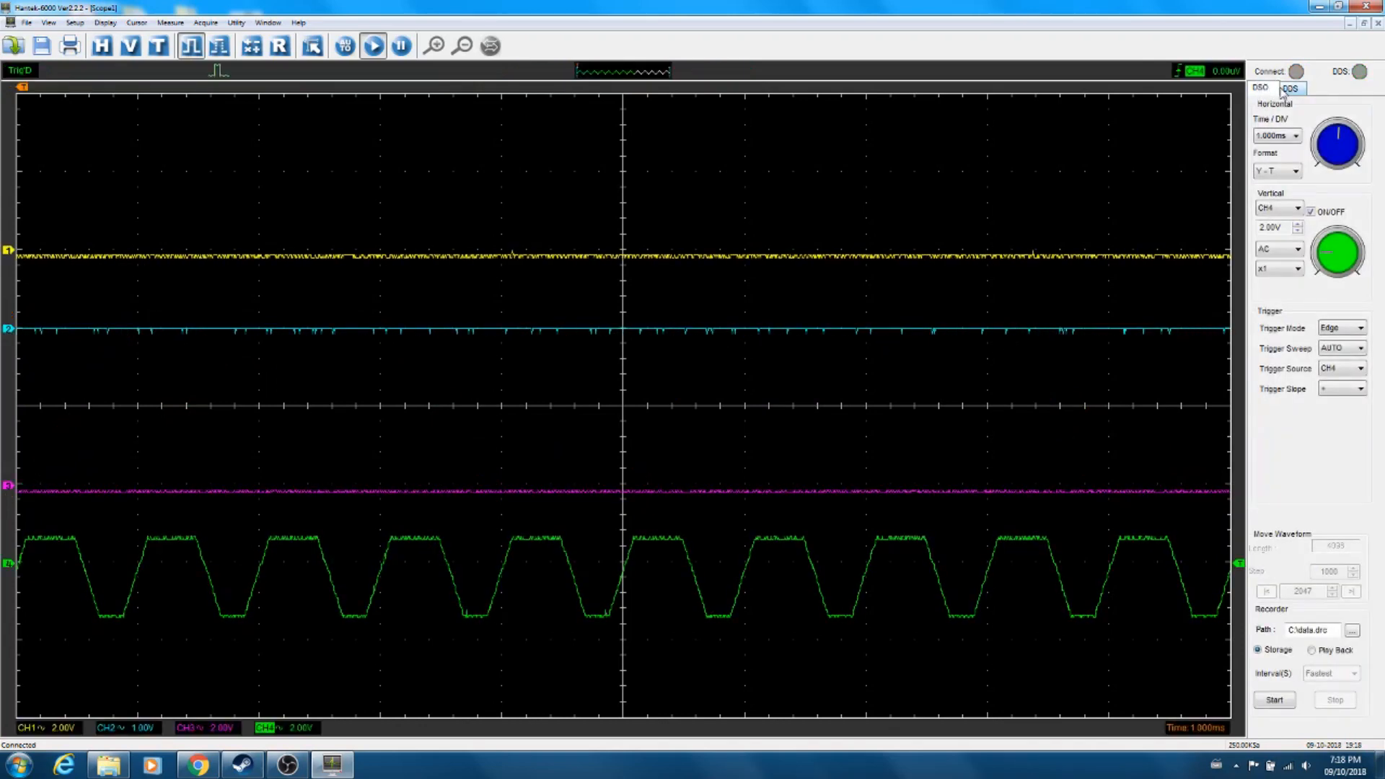
pyautogui.click(1289, 87)
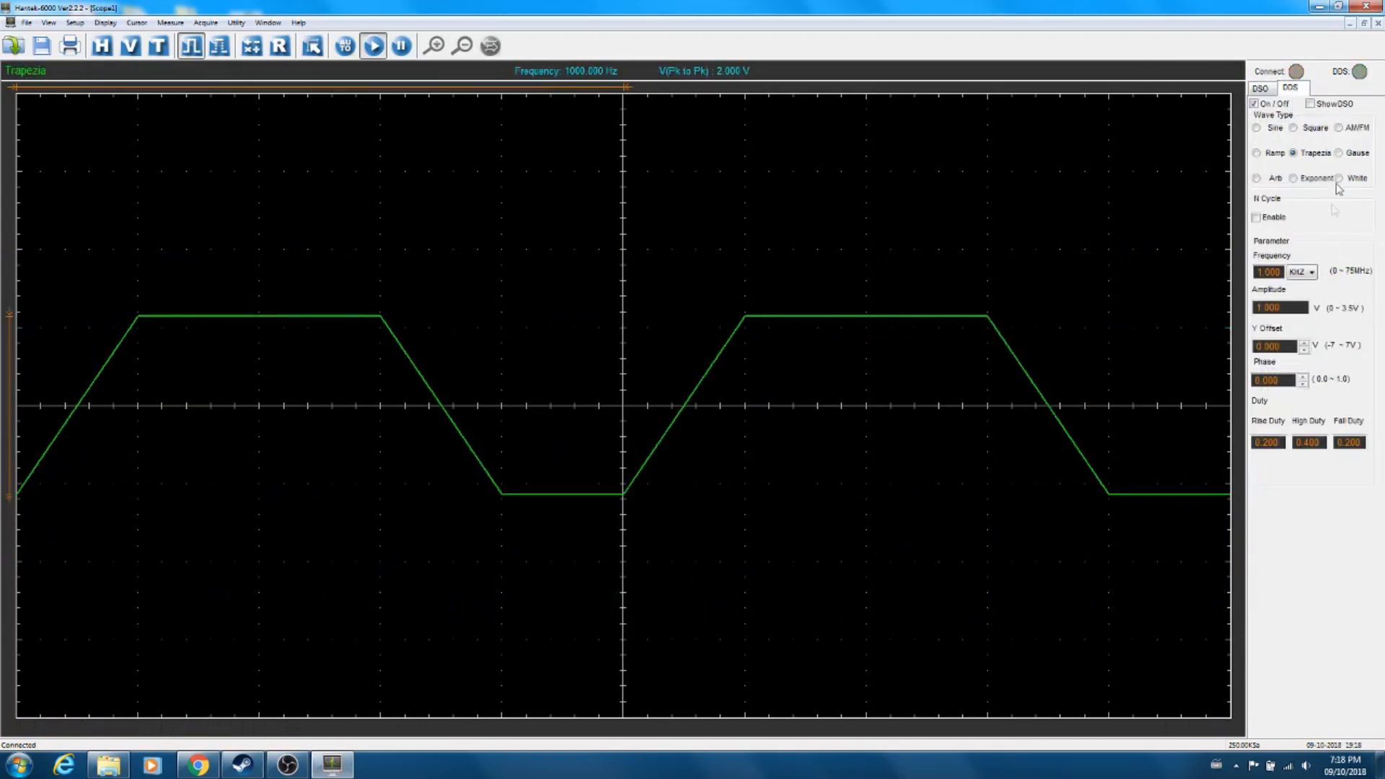
# Switch the generator to Gaussian noise and check the noisy trace on channel 4
pyautogui.click(1339, 152)
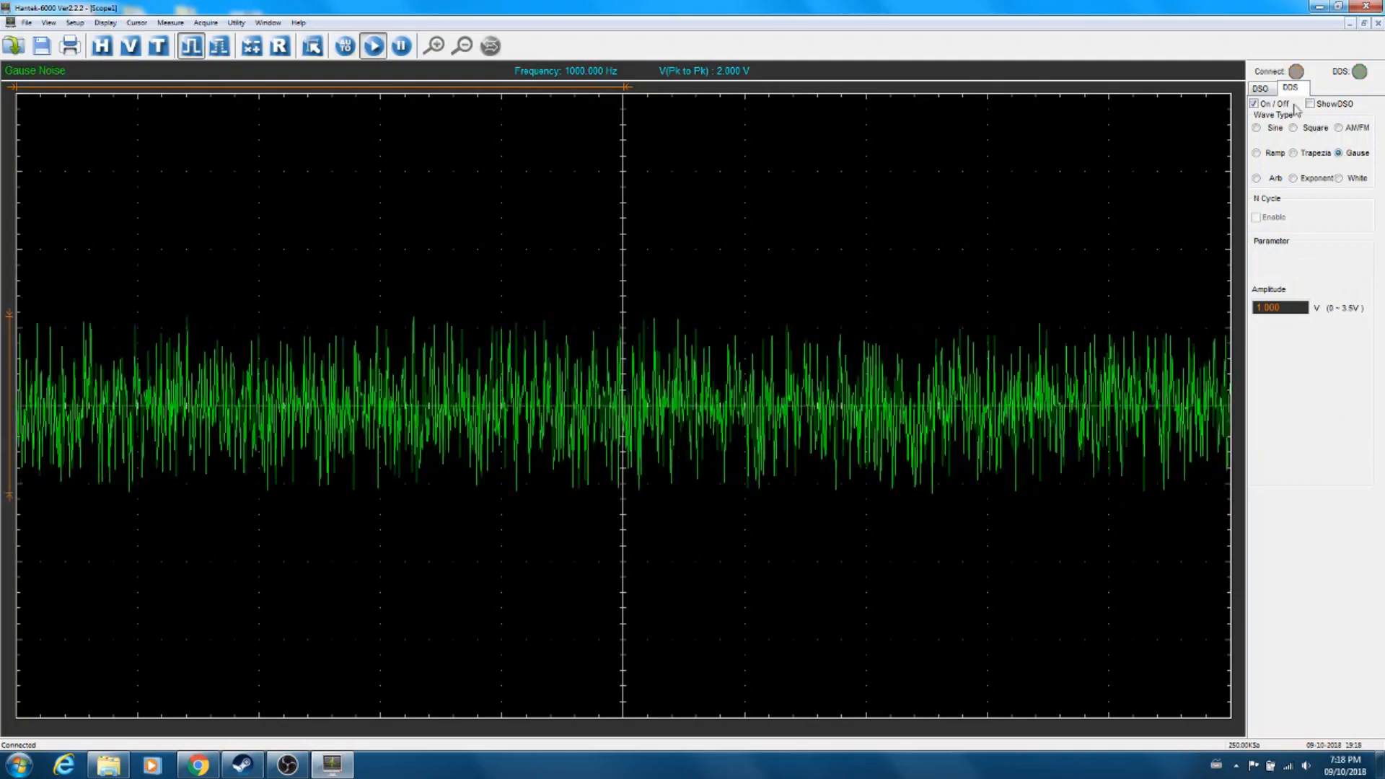
pyautogui.click(1262, 87)
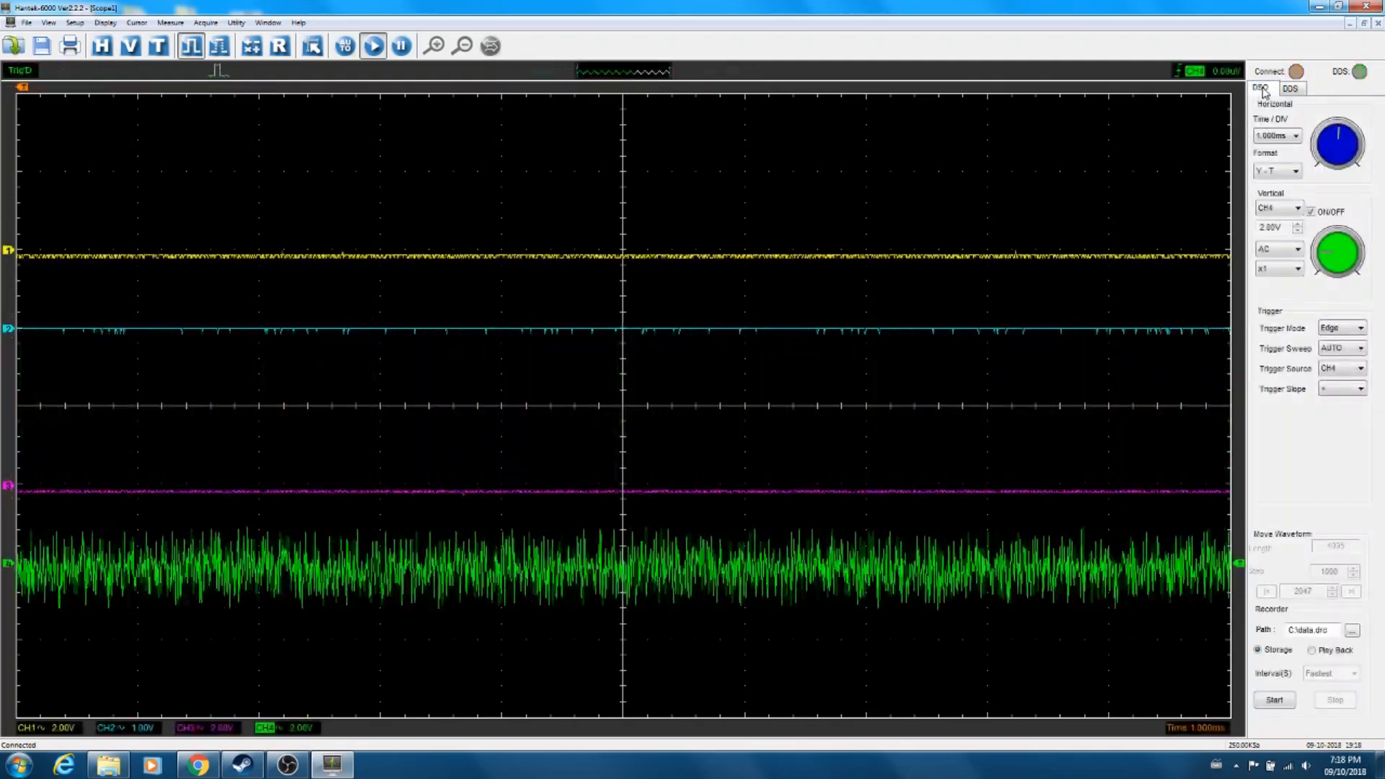
pyautogui.click(1290, 87)
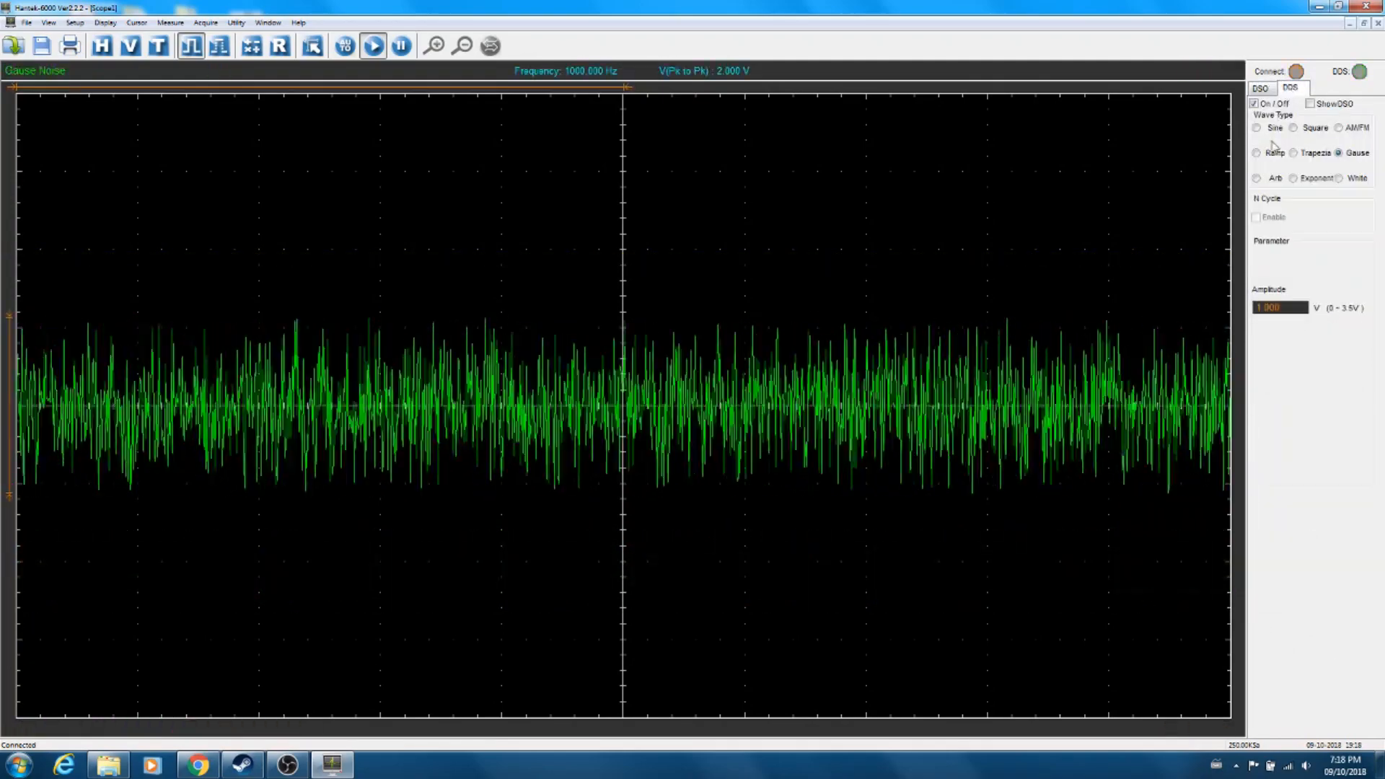
# Try the arbitrary waveform, then set the generator to the exponential wave
pyautogui.click(1256, 177)
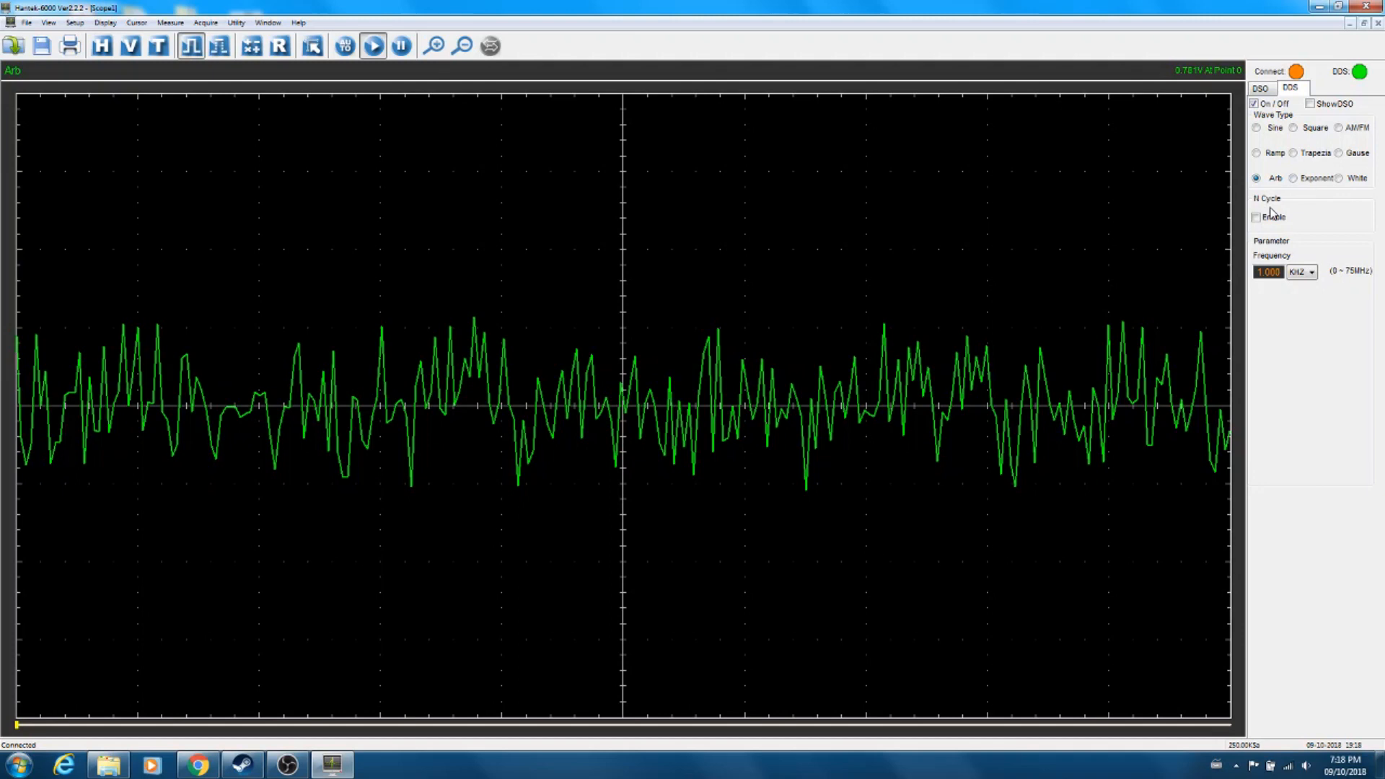
pyautogui.moveTo(1289, 201)
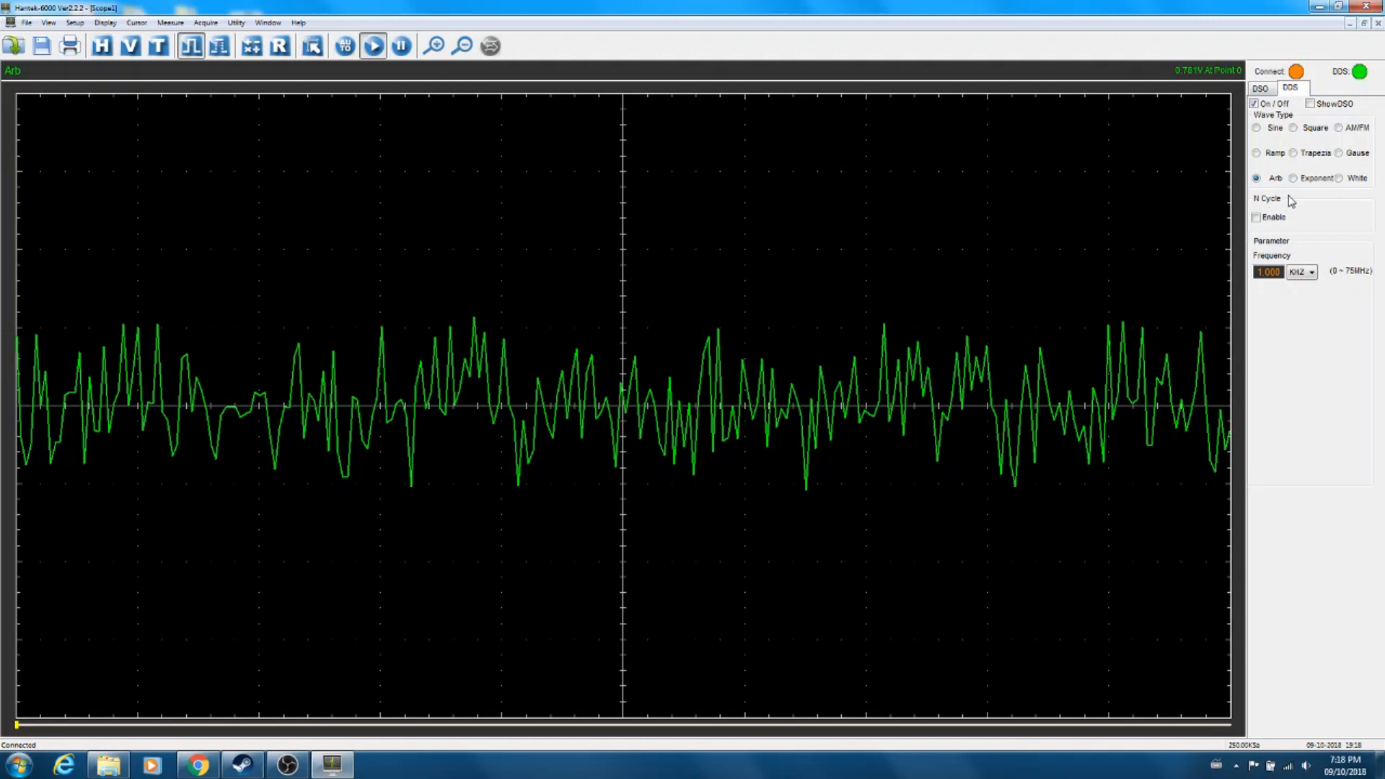
pyautogui.moveTo(1291, 198)
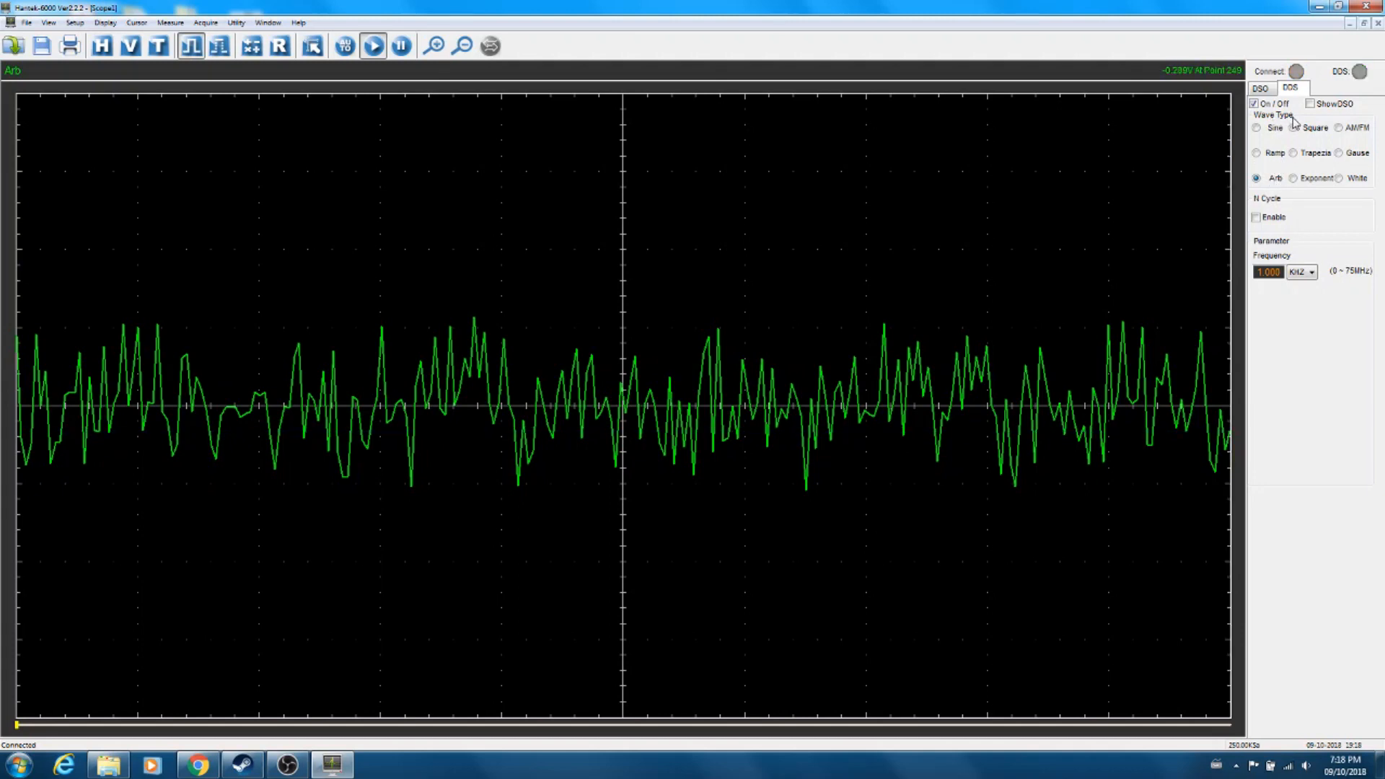
pyautogui.moveTo(1295, 196)
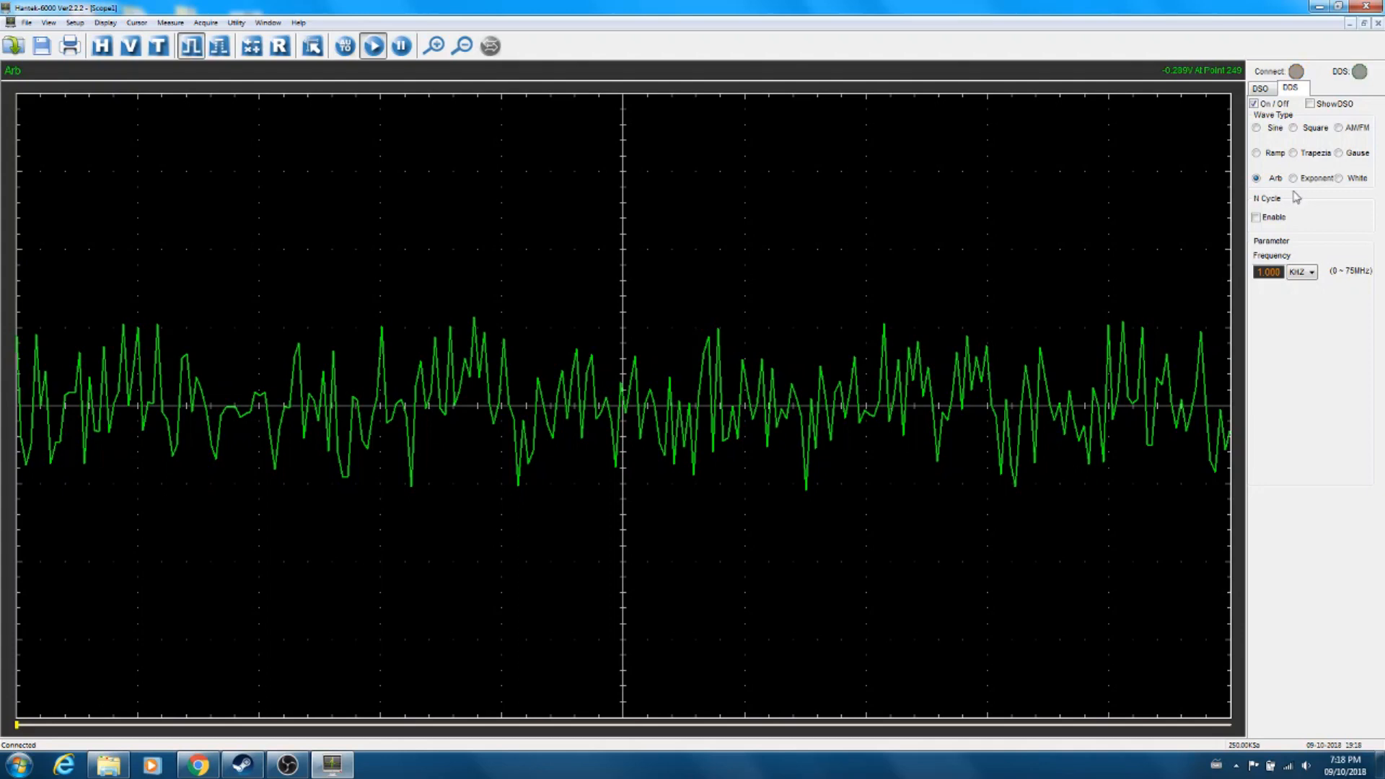
pyautogui.click(1293, 178)
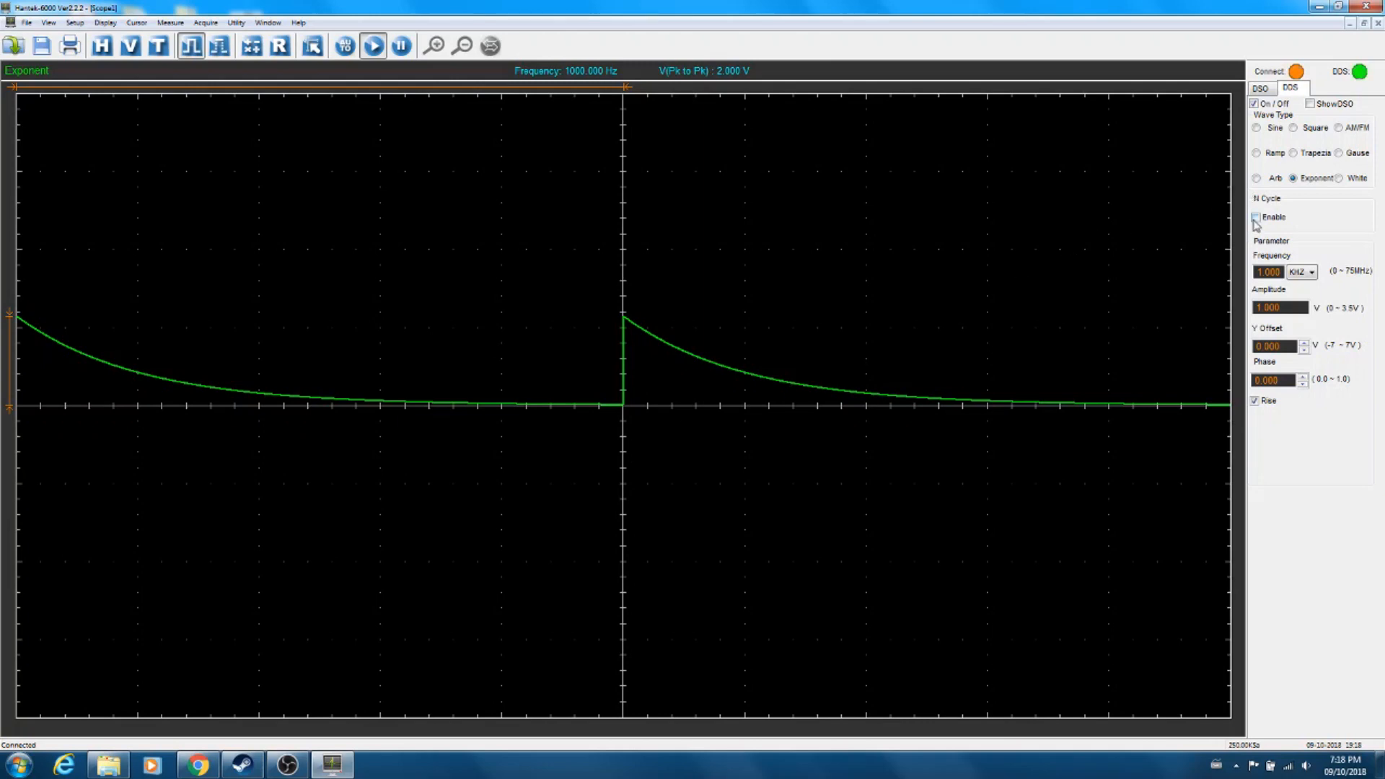
# Check the exponential wave on channel 4, then switch to white noise and view it
pyautogui.click(1259, 88)
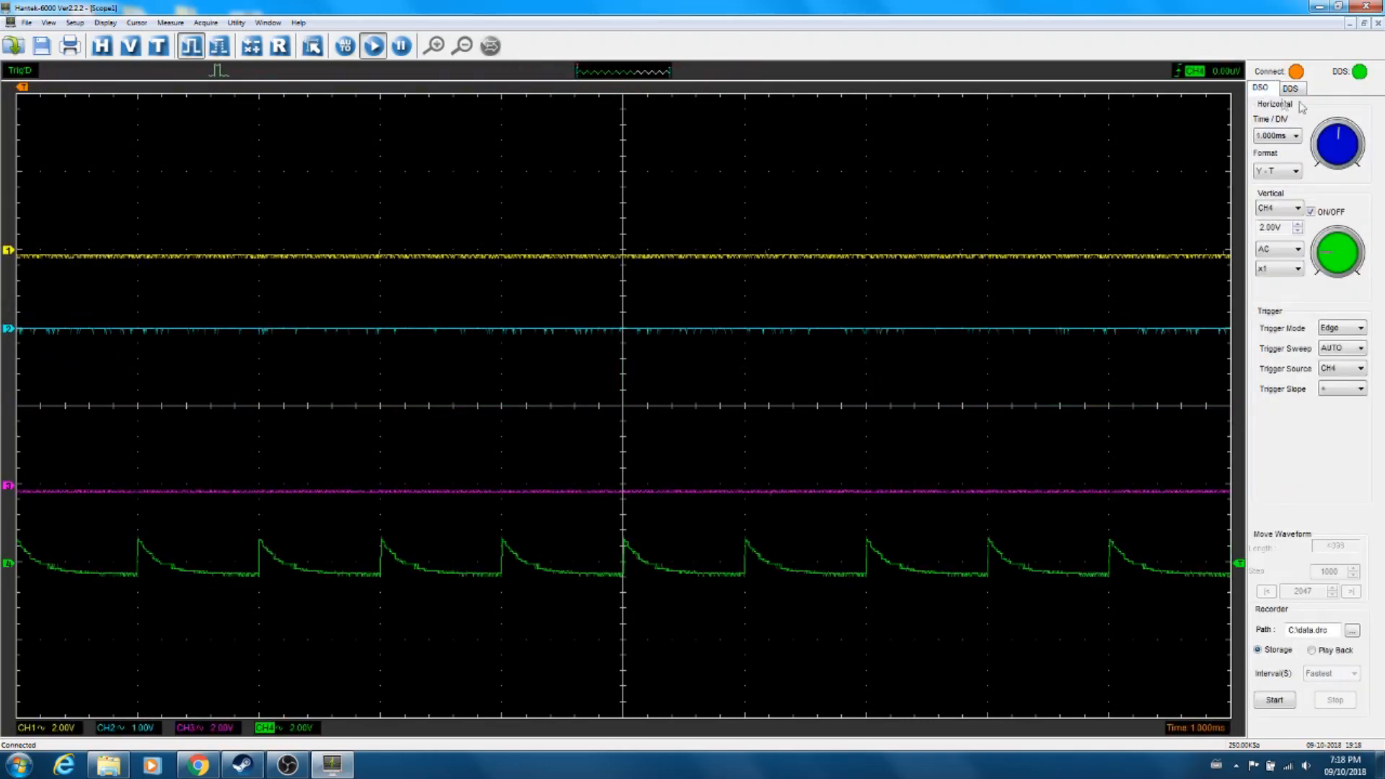
pyautogui.click(1290, 87)
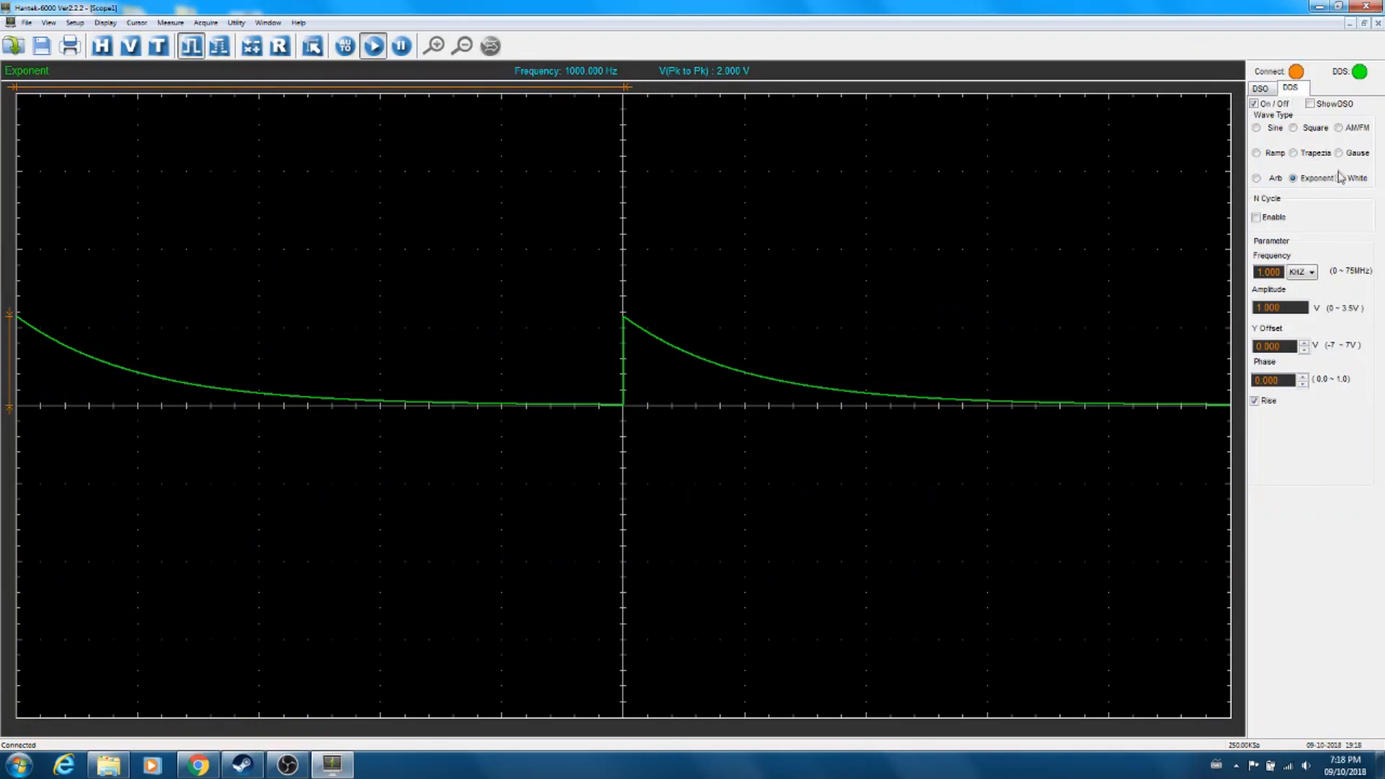
pyautogui.click(1338, 177)
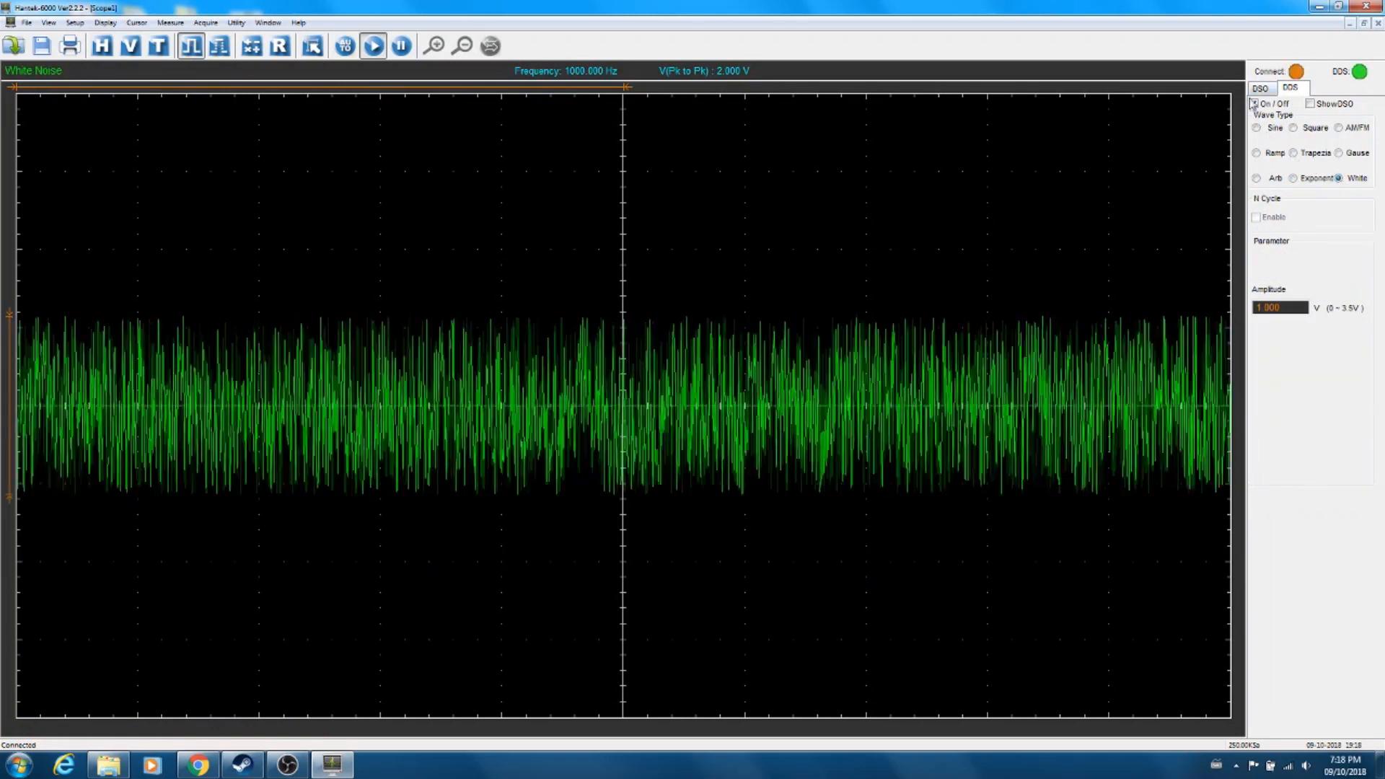
pyautogui.click(1259, 87)
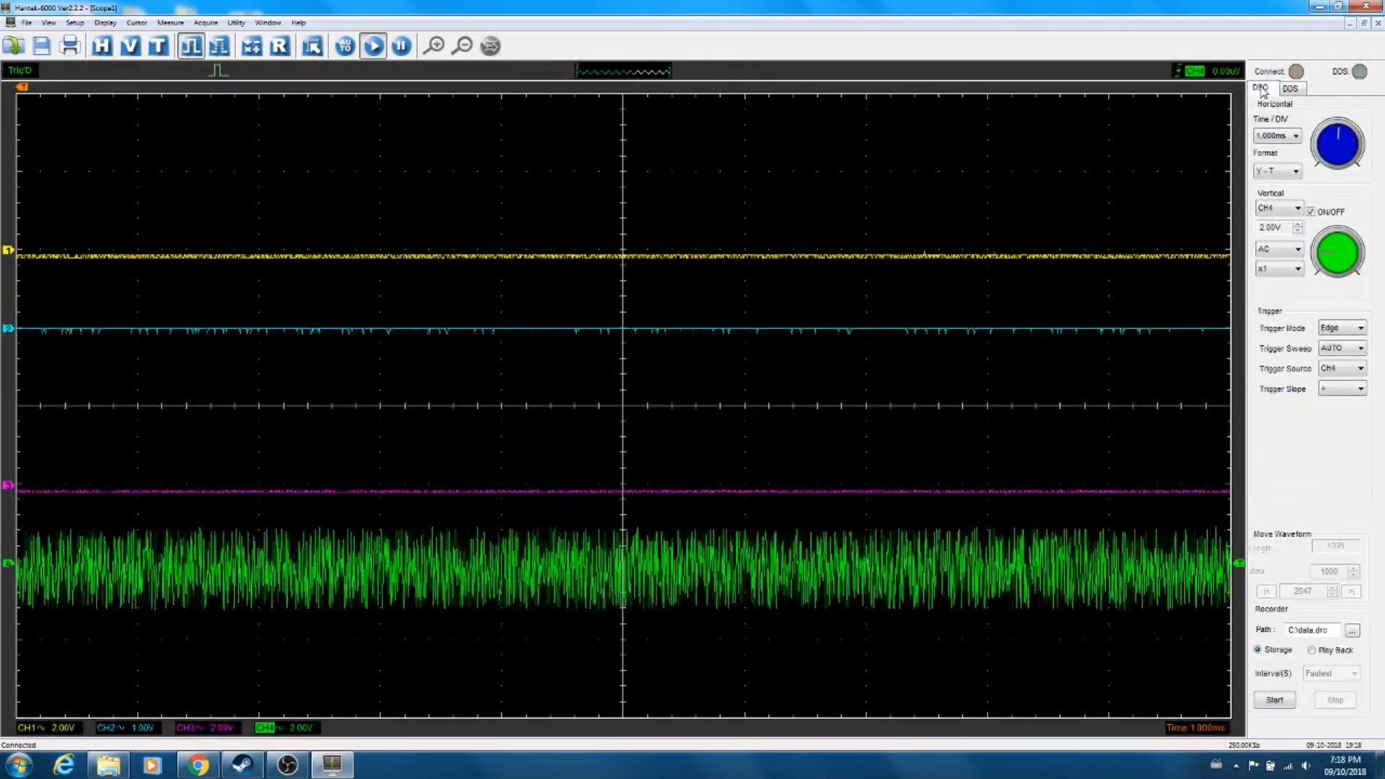